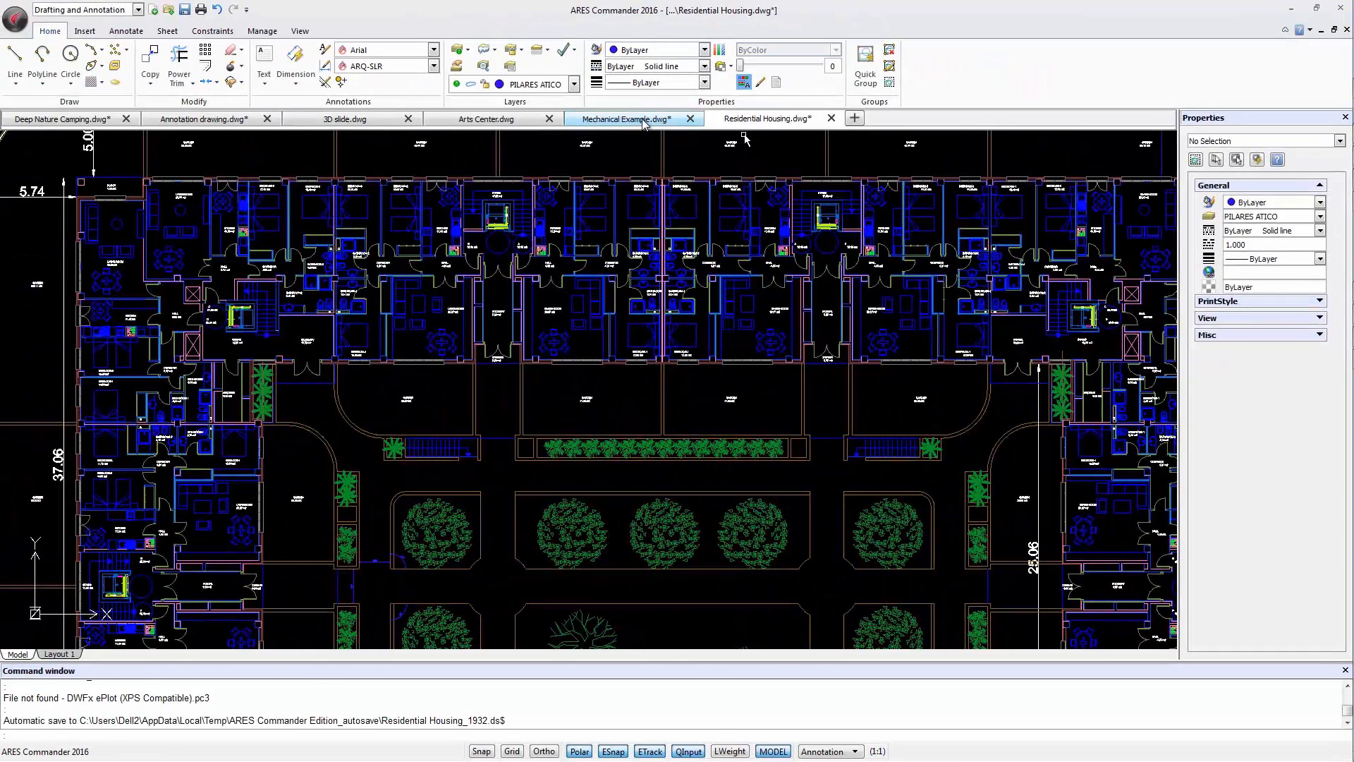
Step: Cycle through the Mechanical Example, 3D slide and Annotation drawings, ending on Annotation
{"action": "left_click", "coordinate": [627, 119]}
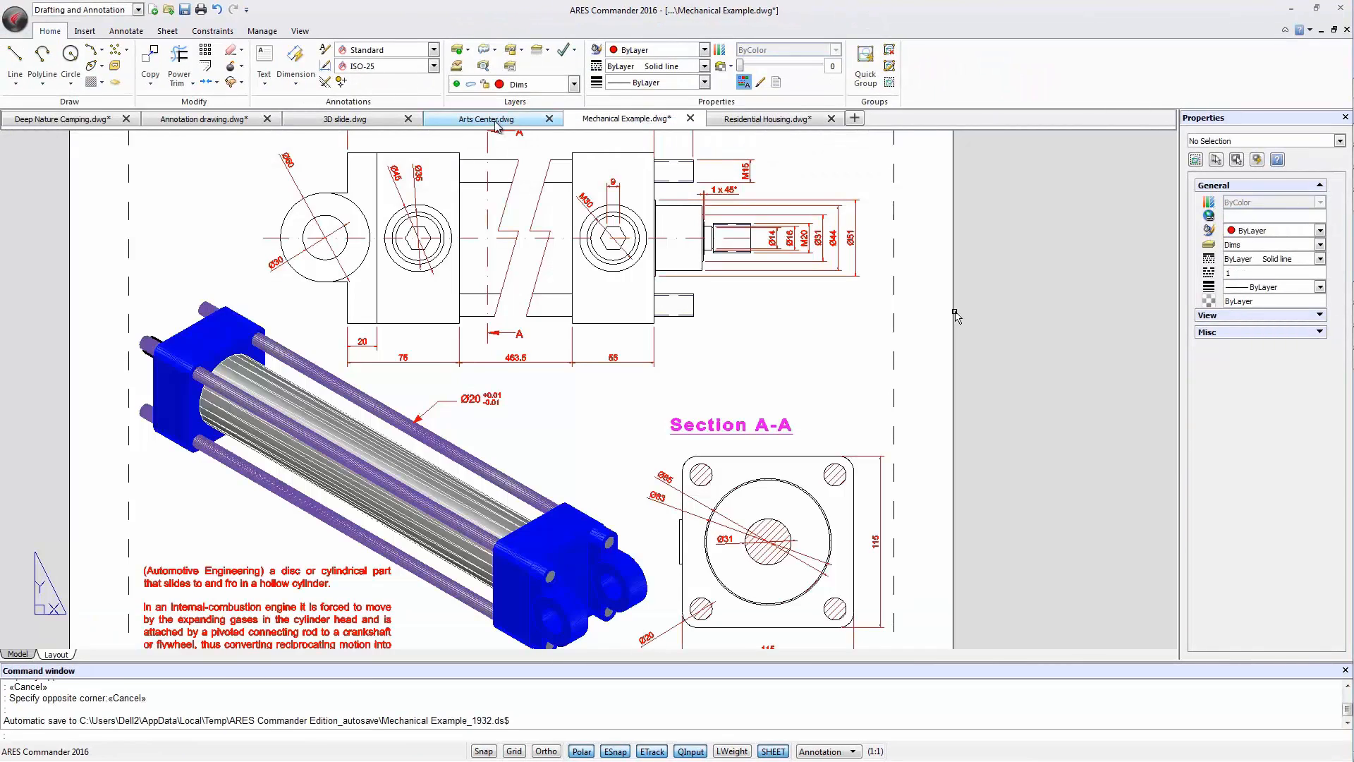
{"action": "left_click", "coordinate": [344, 119]}
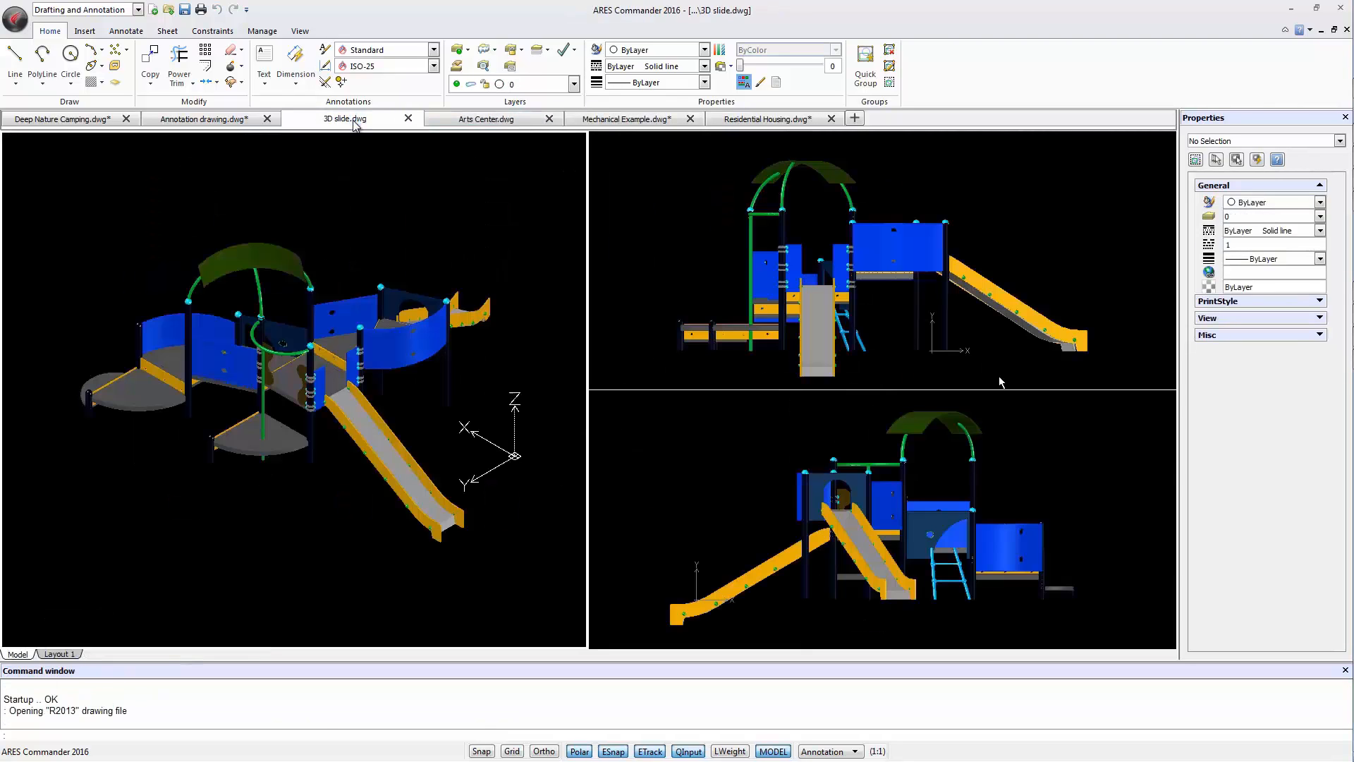
{"action": "left_click", "coordinate": [201, 119]}
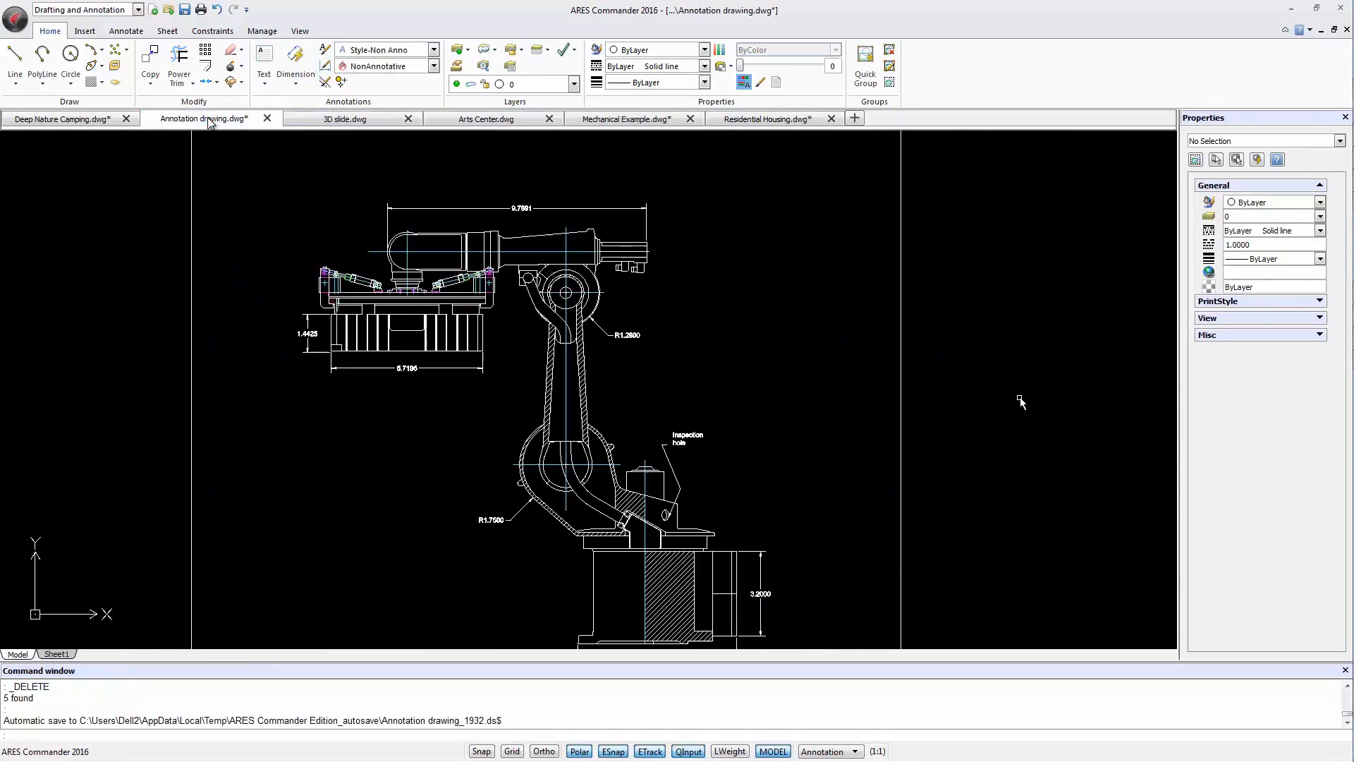
{"action": "mouse_move", "coordinate": [242, 161]}
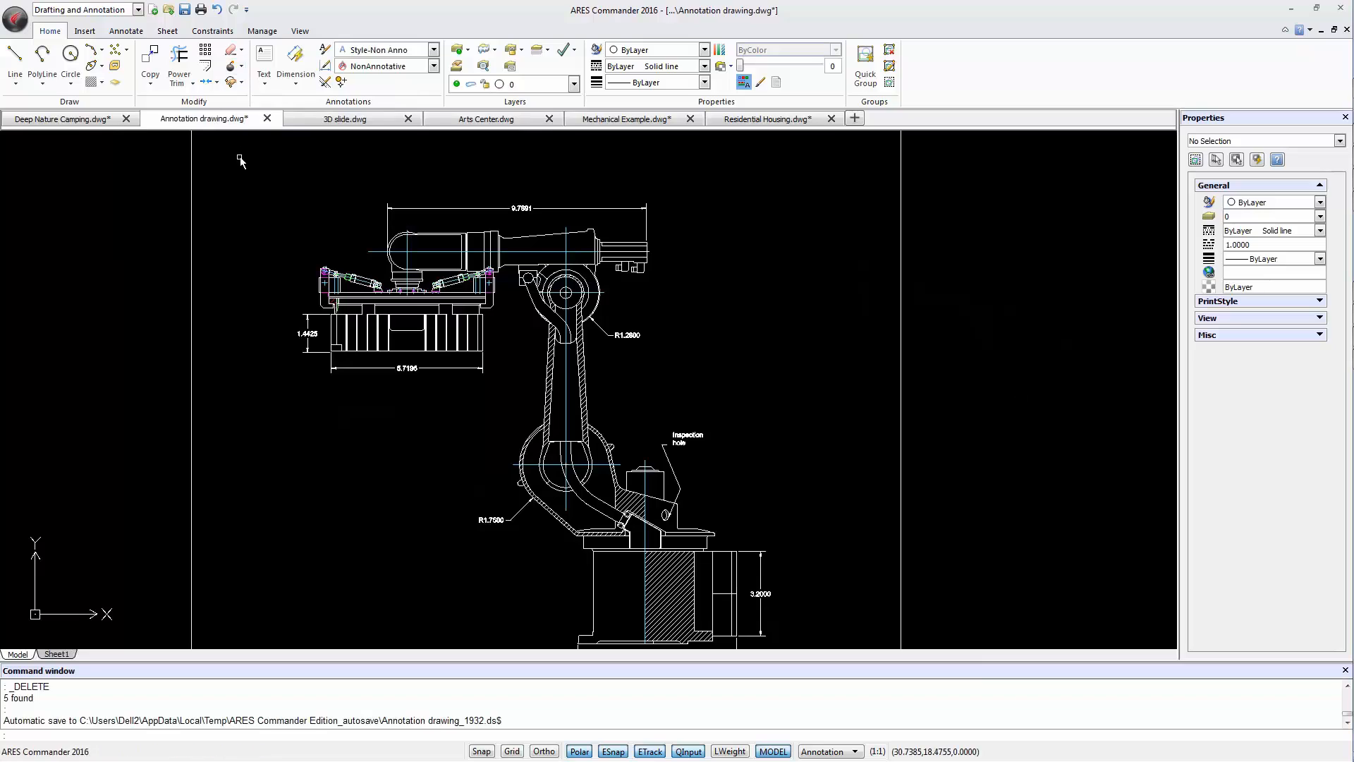
{"action": "mouse_move", "coordinate": [127, 183]}
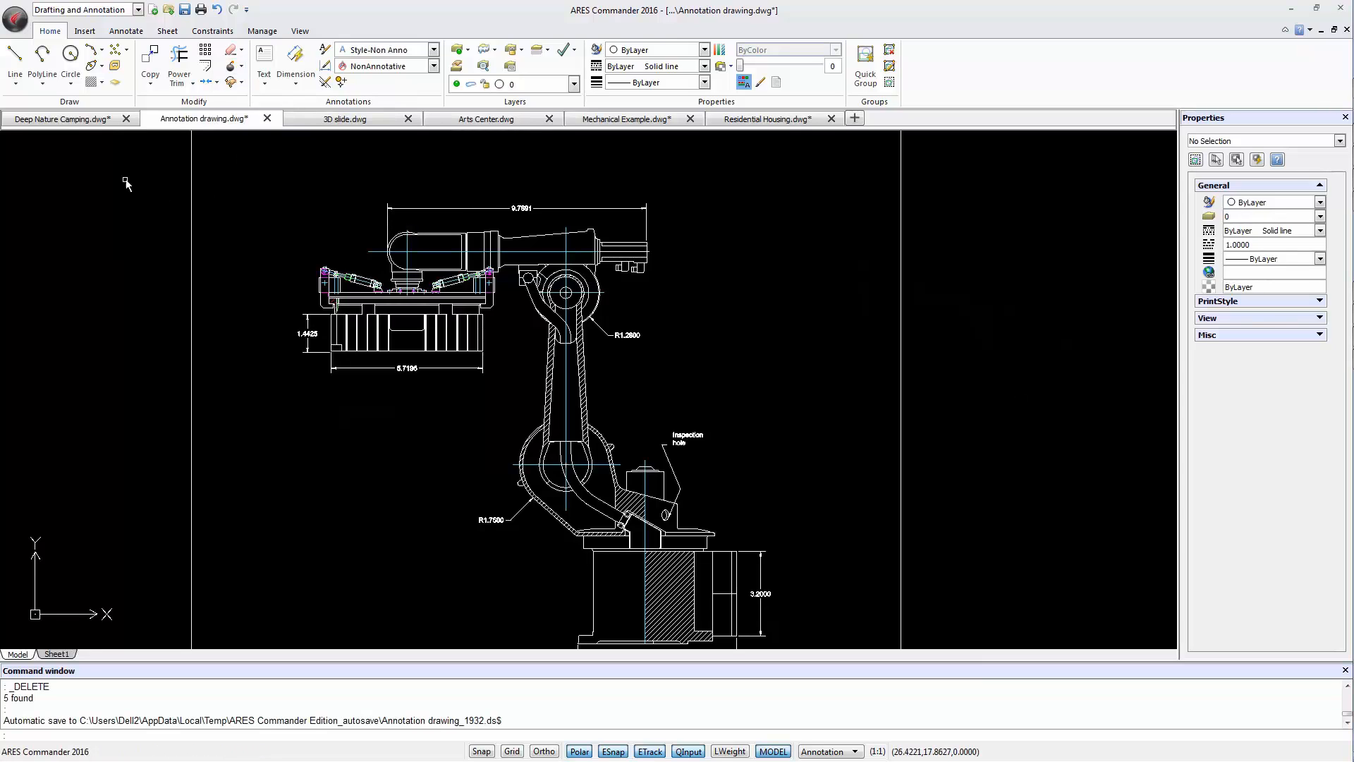
{"action": "mouse_move", "coordinate": [65, 118]}
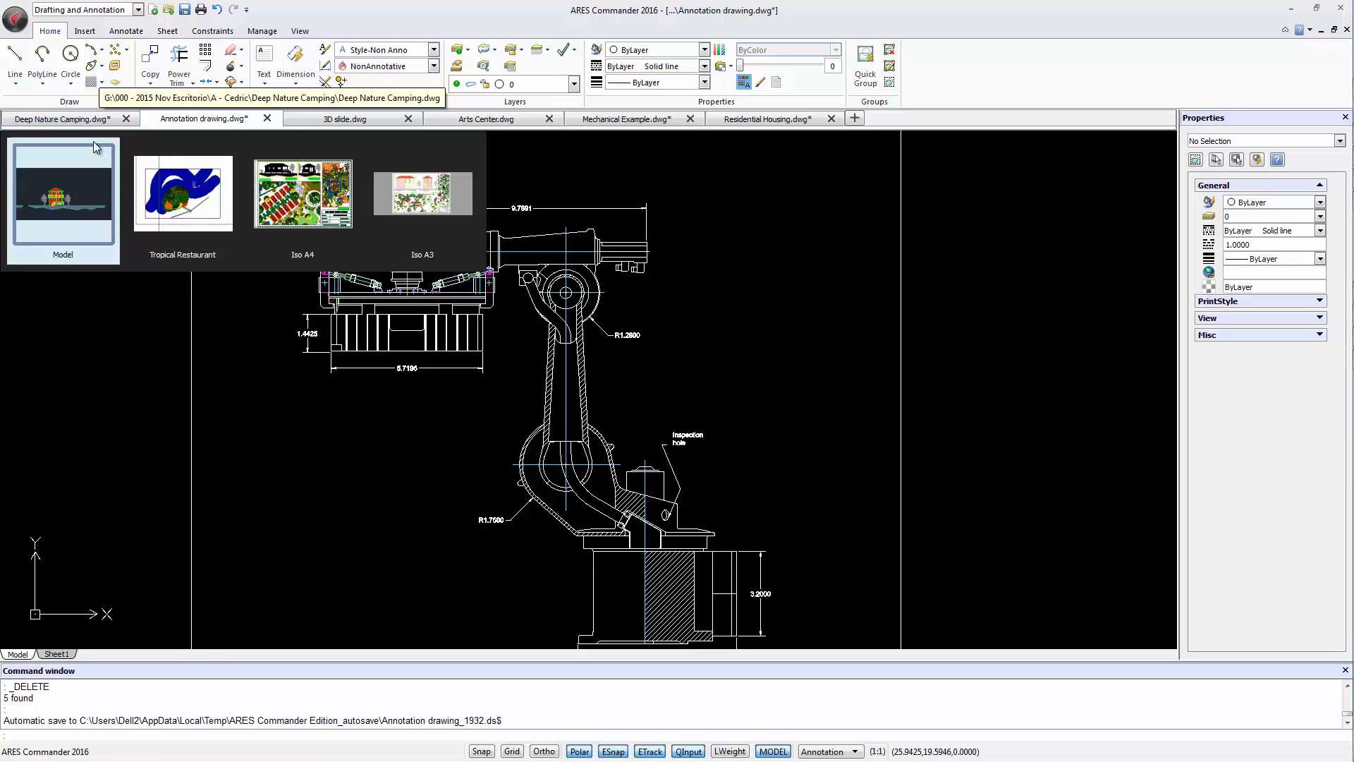
{"action": "mouse_move", "coordinate": [108, 172]}
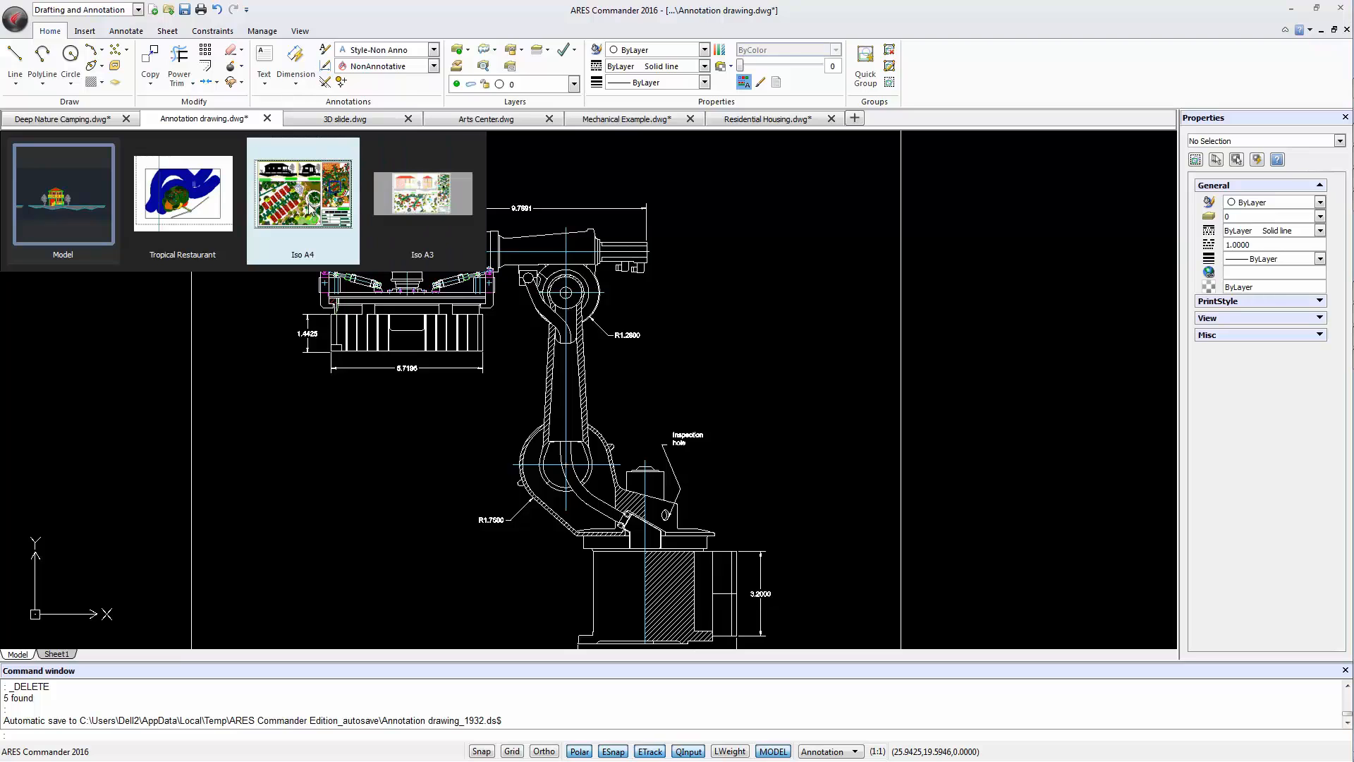
Step: Step from Deep Nature Camping through Arts Center to the Mechanical Example drawing
{"action": "left_click", "coordinate": [61, 118]}
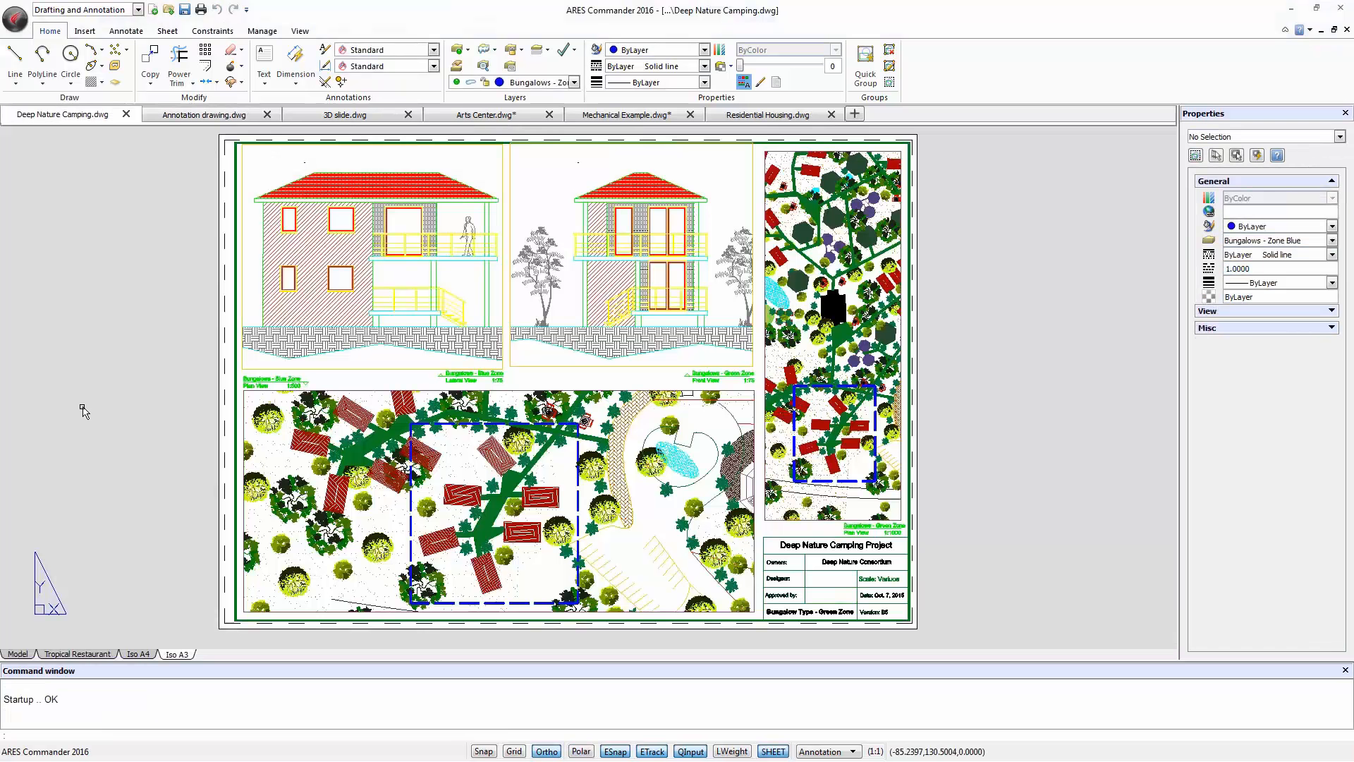
{"action": "mouse_move", "coordinate": [159, 289]}
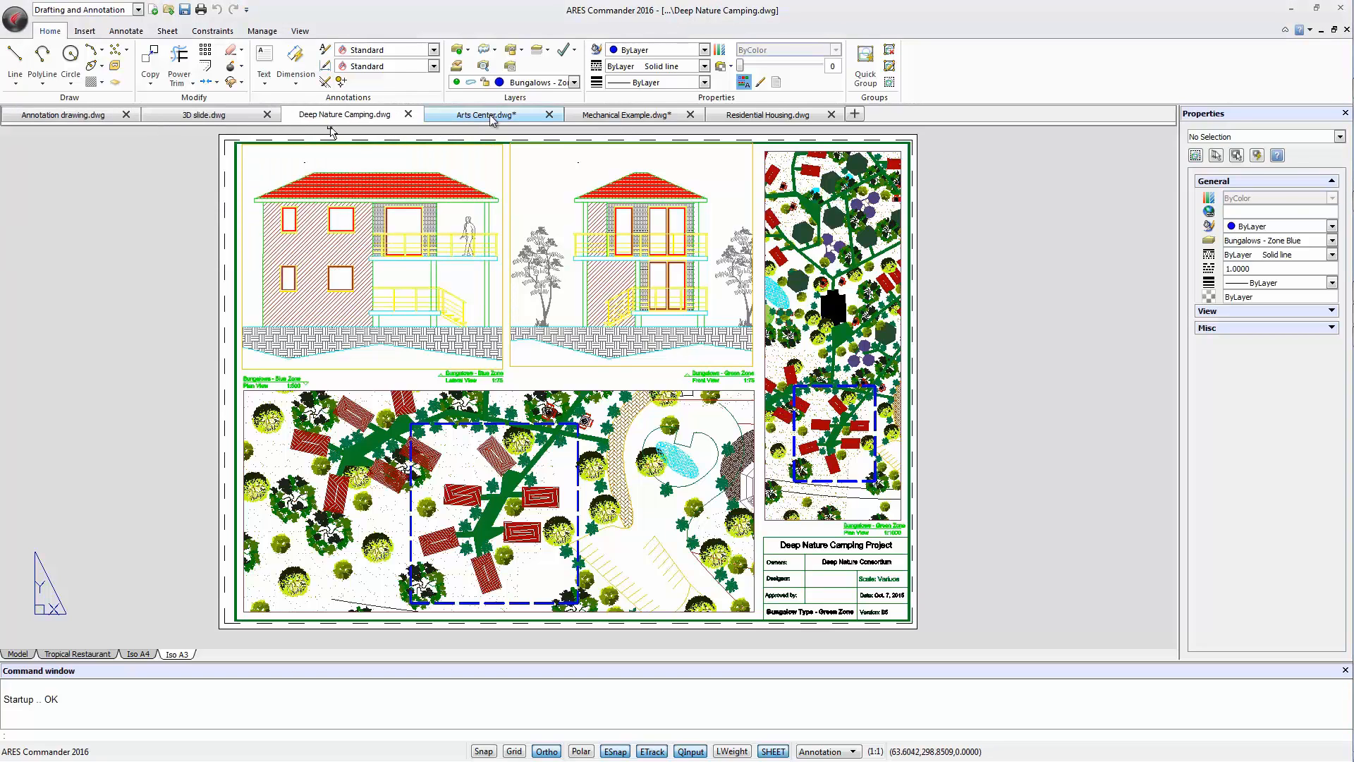
{"action": "left_click", "coordinate": [489, 114]}
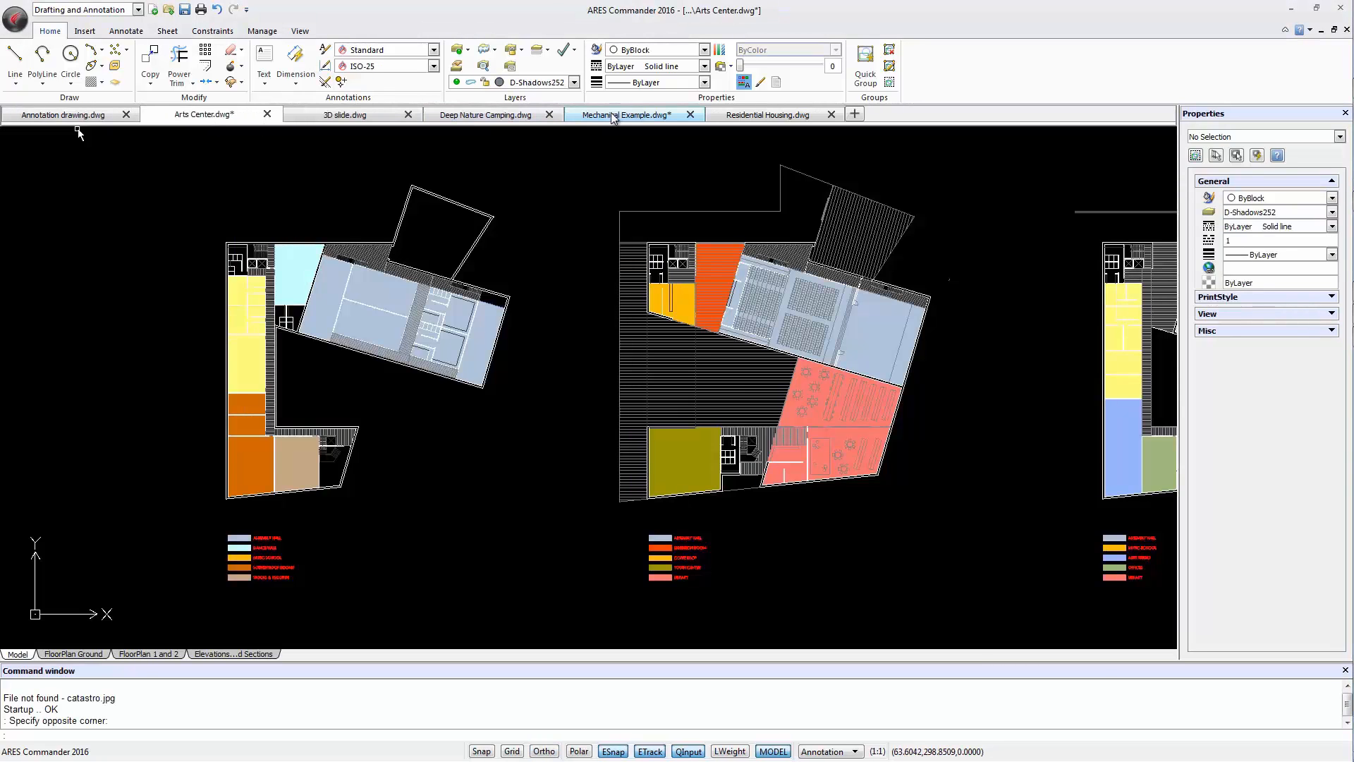
{"action": "left_click", "coordinate": [623, 115]}
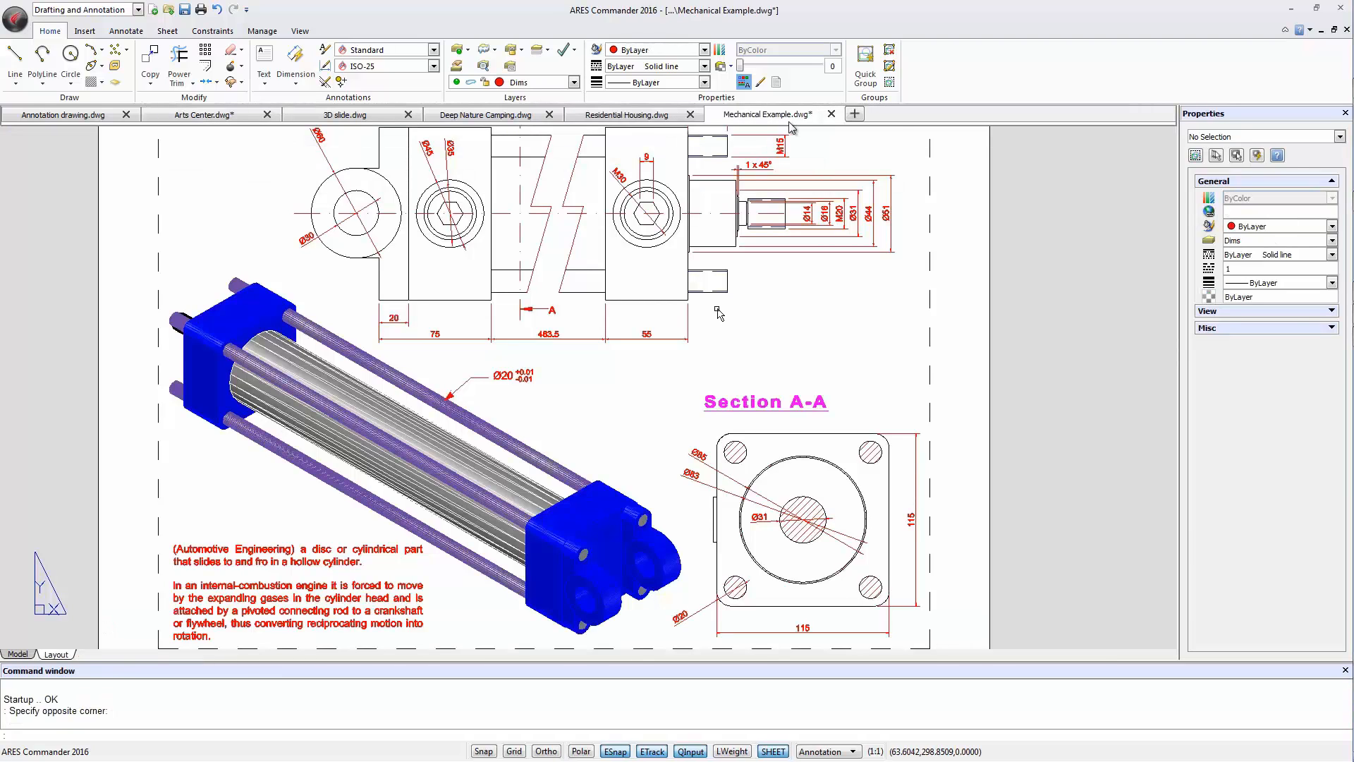
{"action": "mouse_move", "coordinate": [938, 261]}
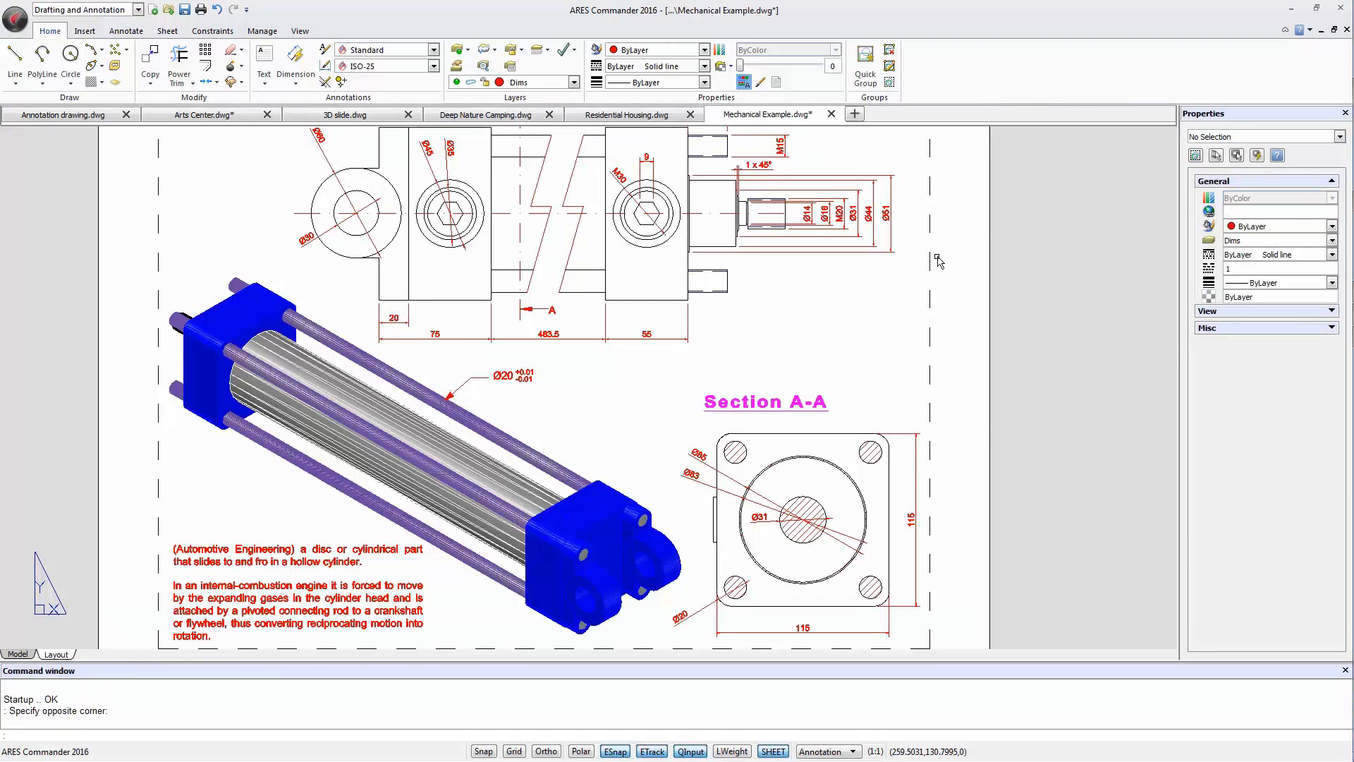
{"action": "mouse_move", "coordinate": [882, 142]}
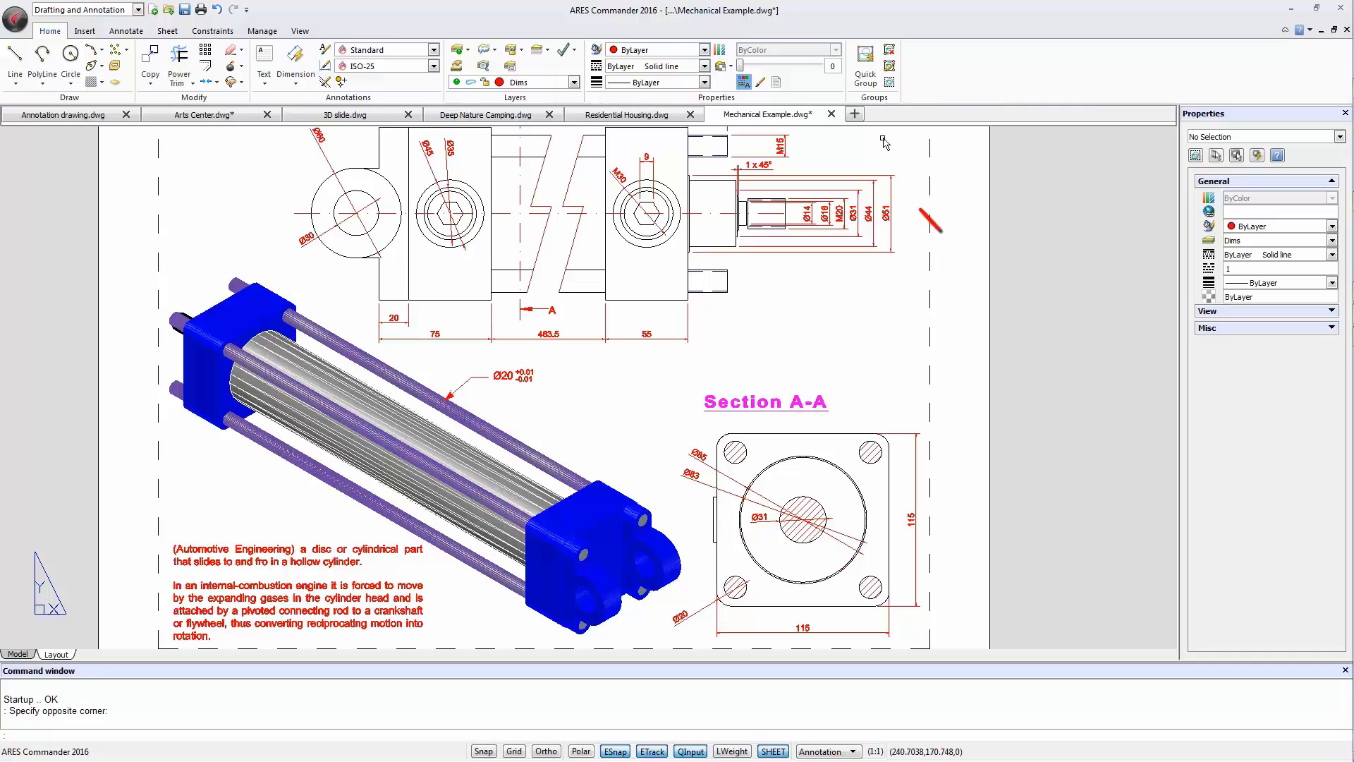
{"action": "mouse_move", "coordinate": [855, 115]}
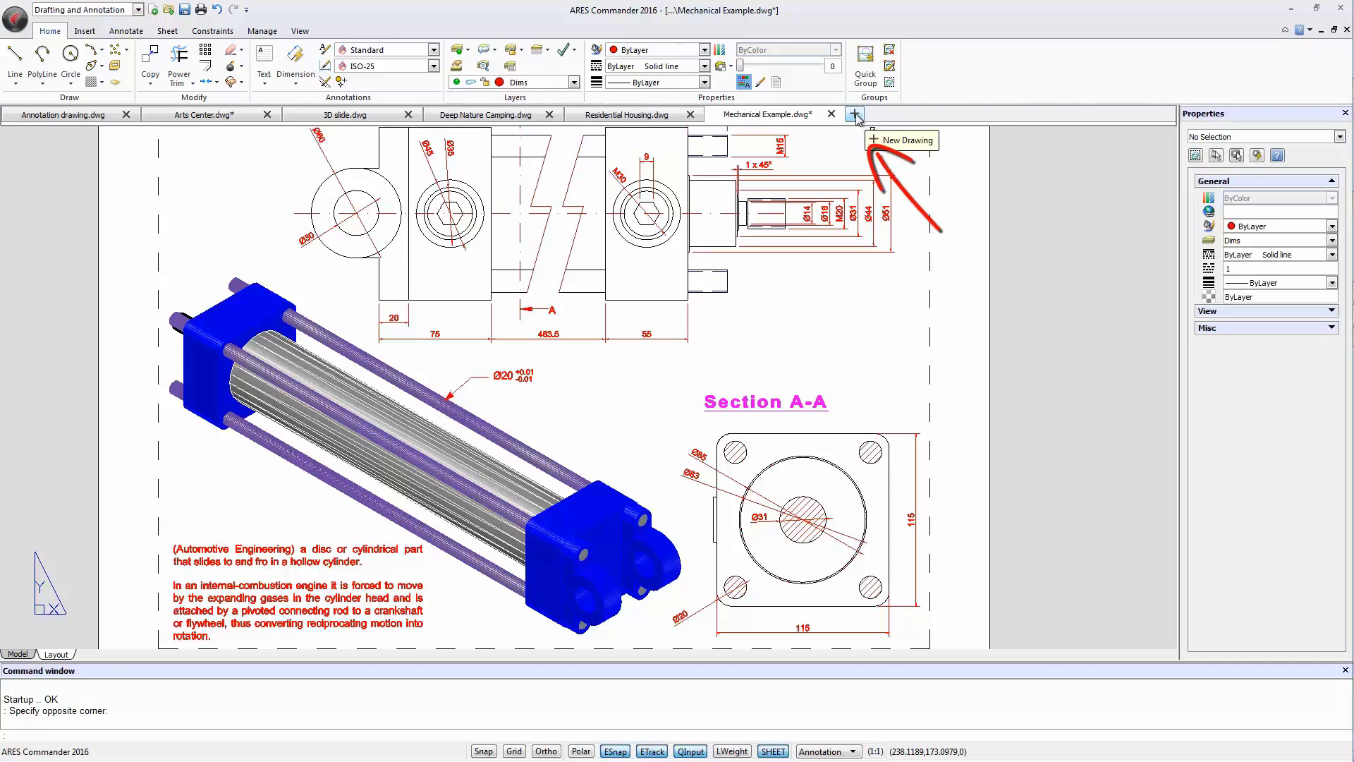
Step: Create a blank NONAME_2 drawing, close it, then show Residential Housing
{"action": "left_click", "coordinate": [855, 113]}
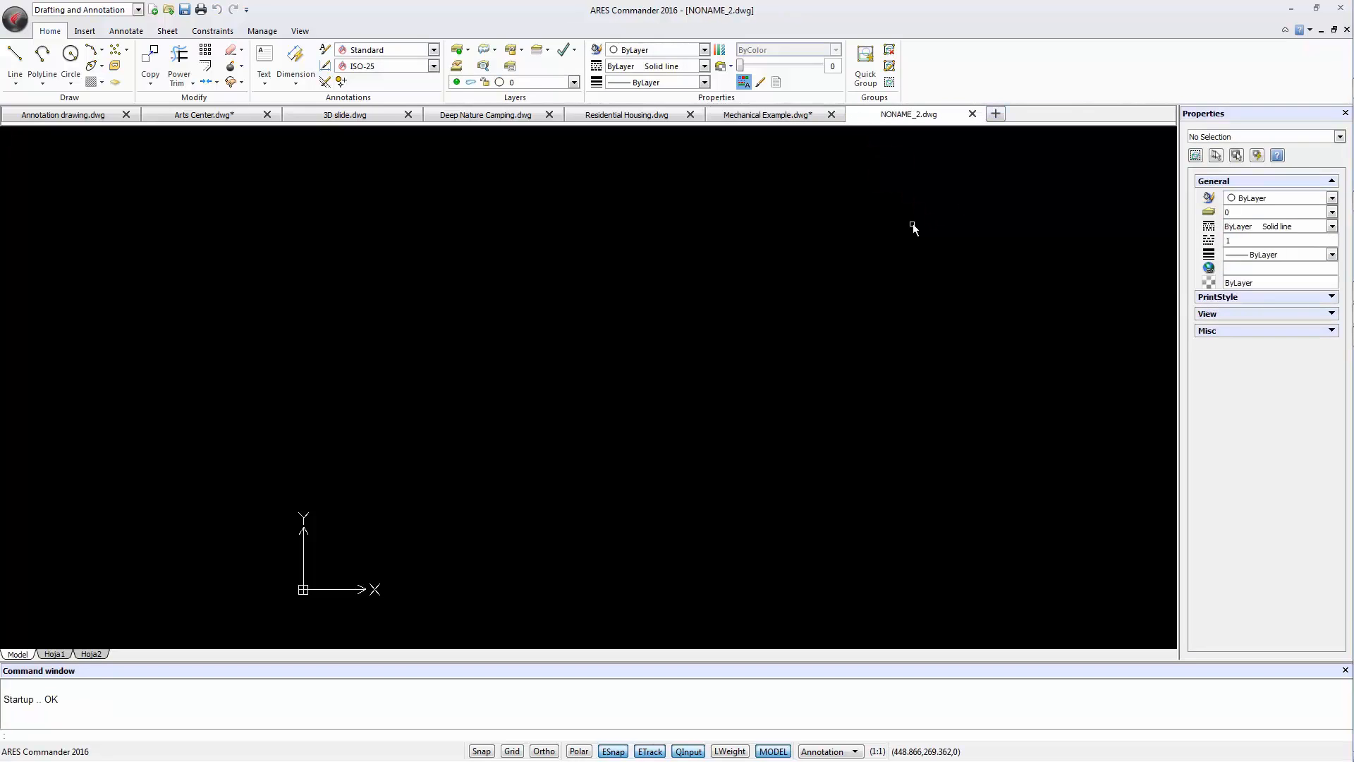
{"action": "mouse_move", "coordinate": [908, 230]}
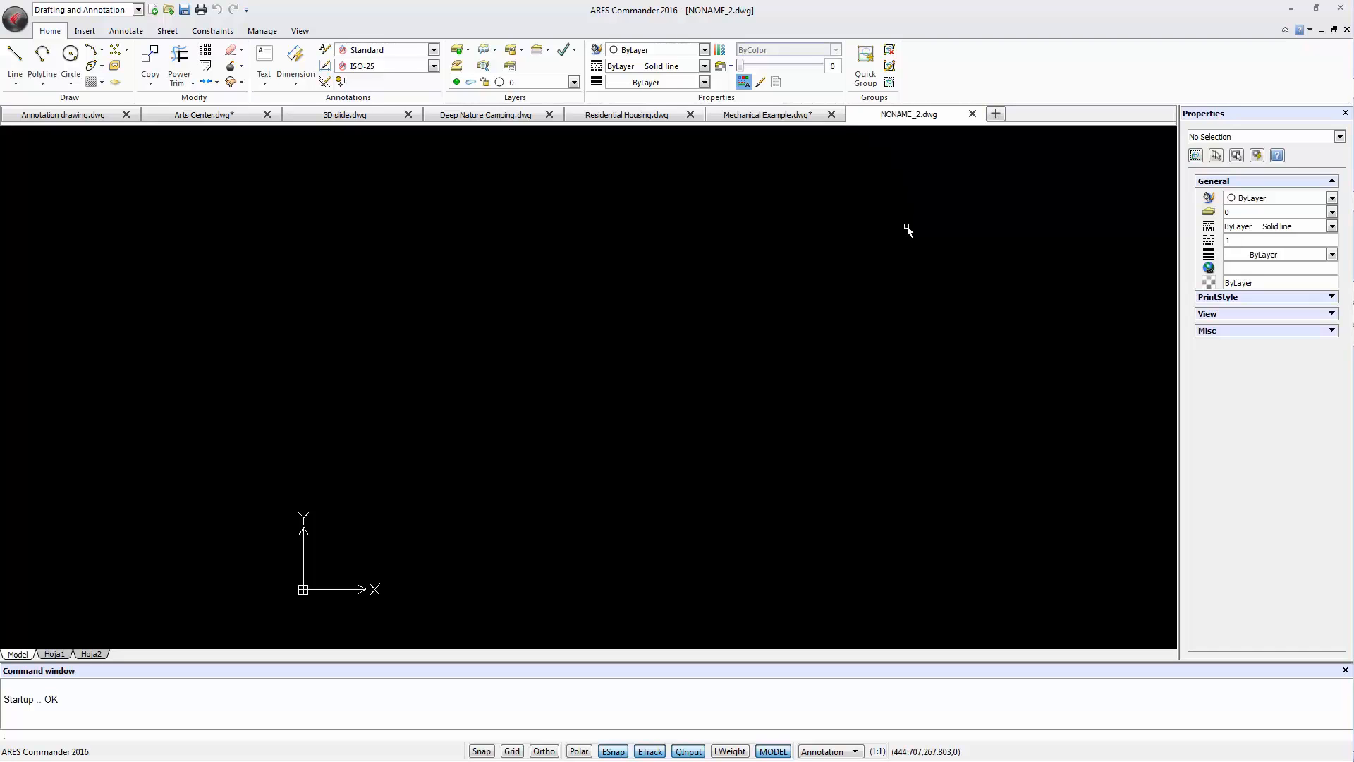
{"action": "left_click", "coordinate": [65, 115]}
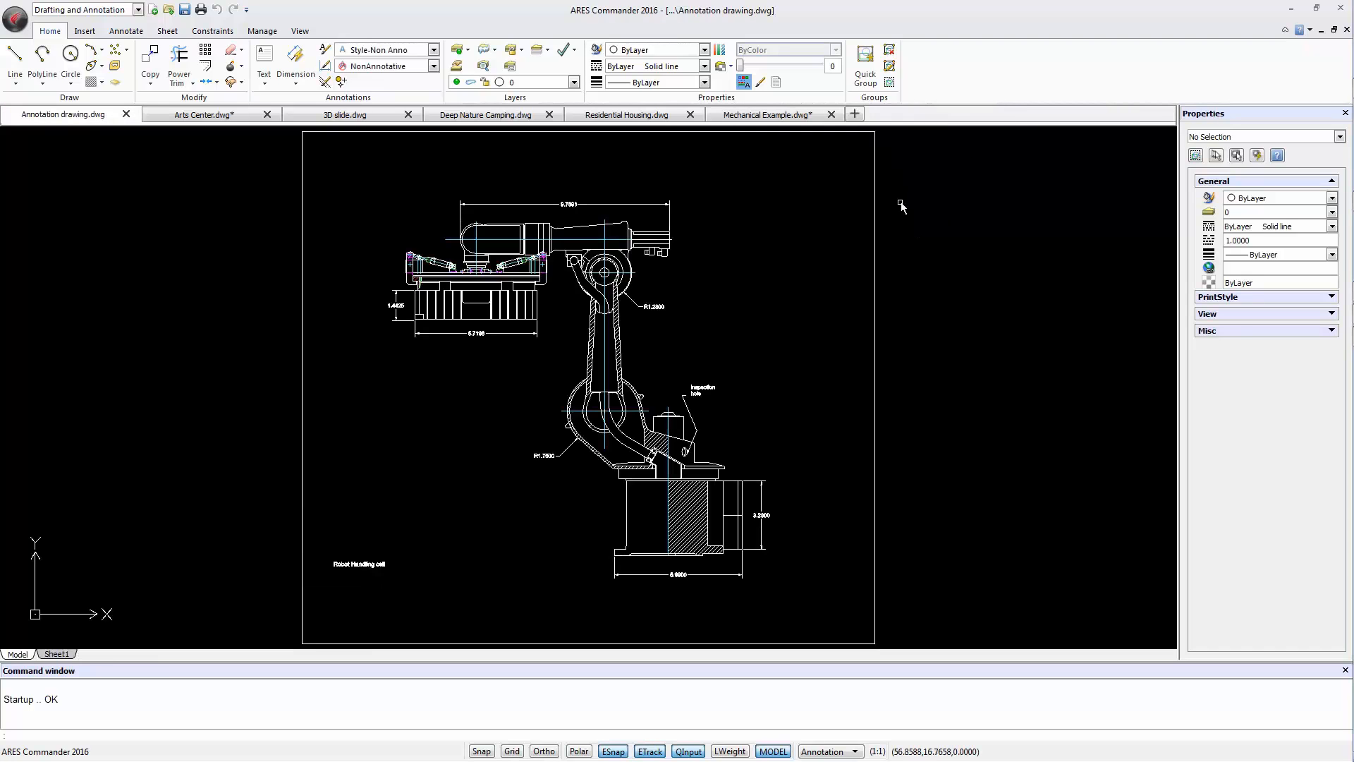
{"action": "left_click", "coordinate": [15, 11]}
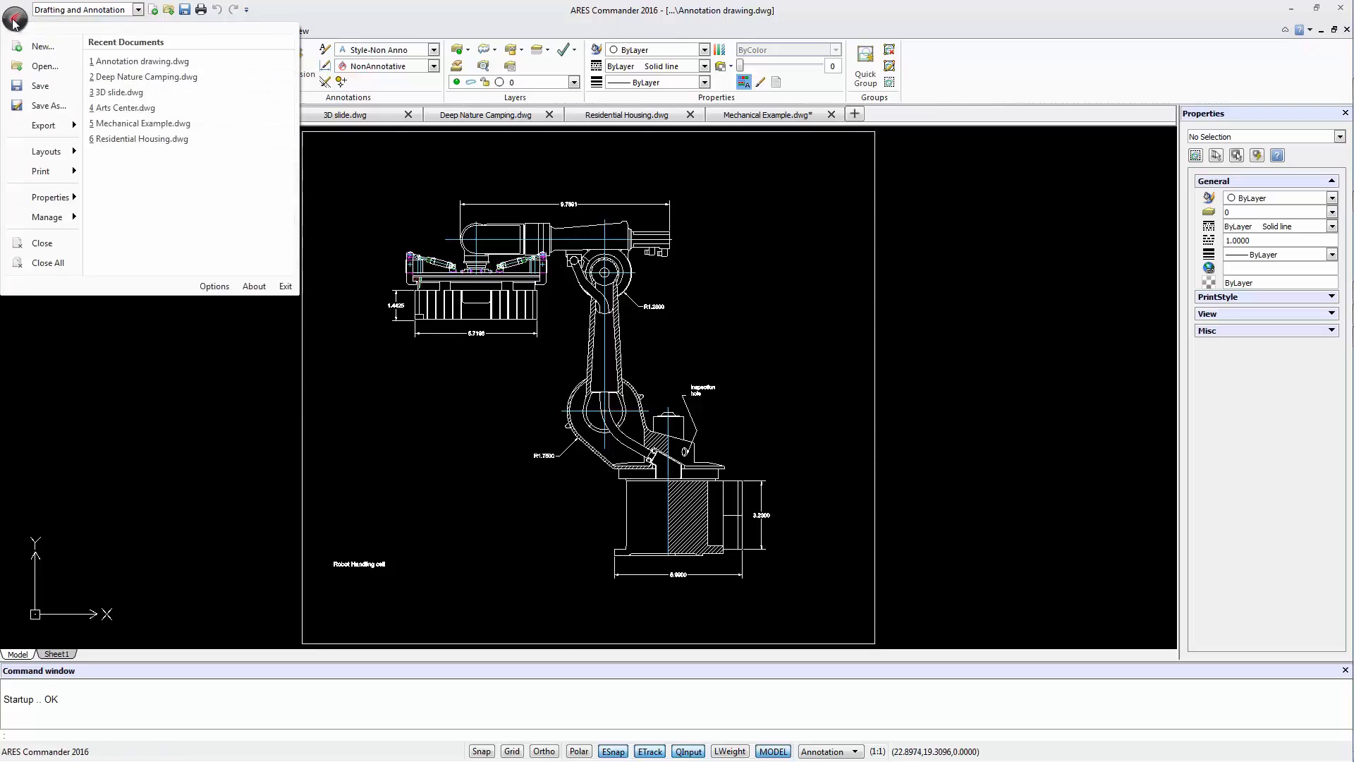
{"action": "left_click", "coordinate": [42, 46]}
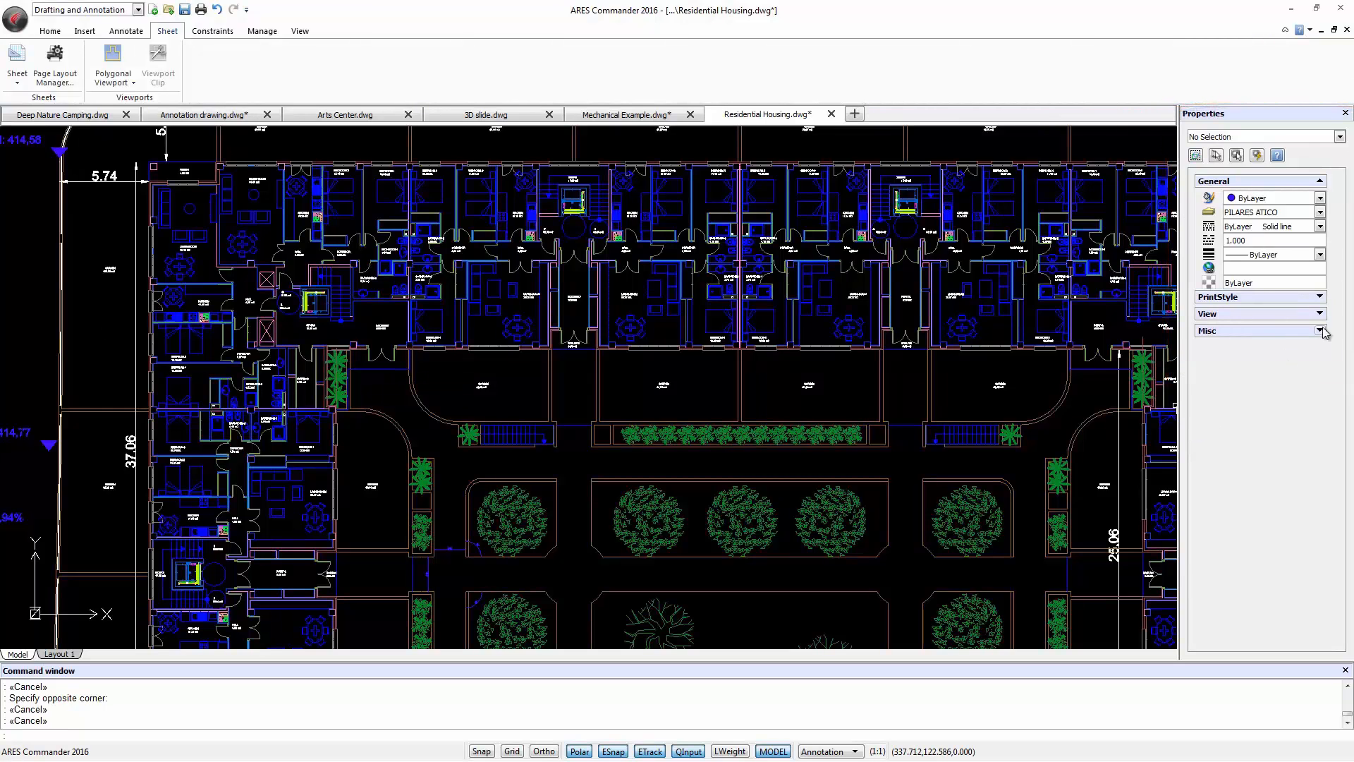
{"action": "left_click", "coordinate": [1320, 297]}
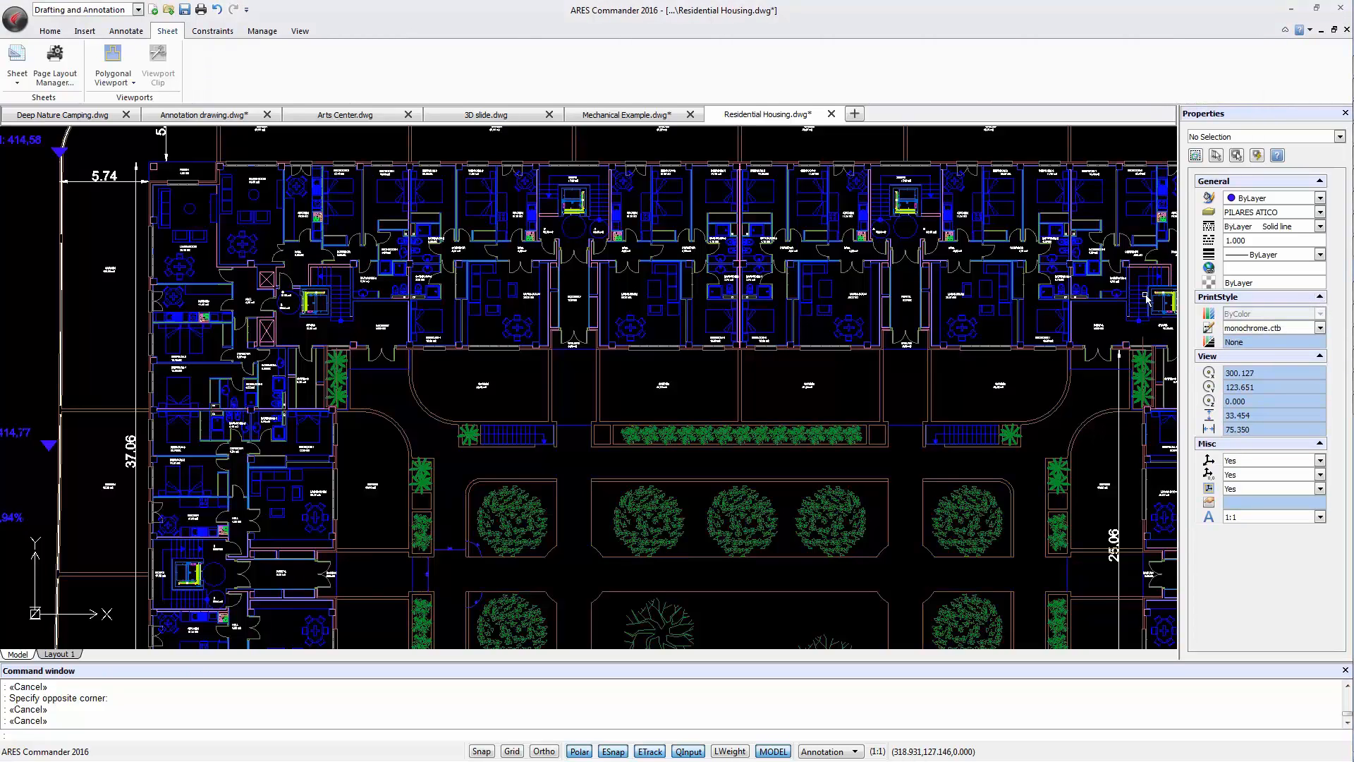
{"action": "mouse_move", "coordinate": [95, 182]}
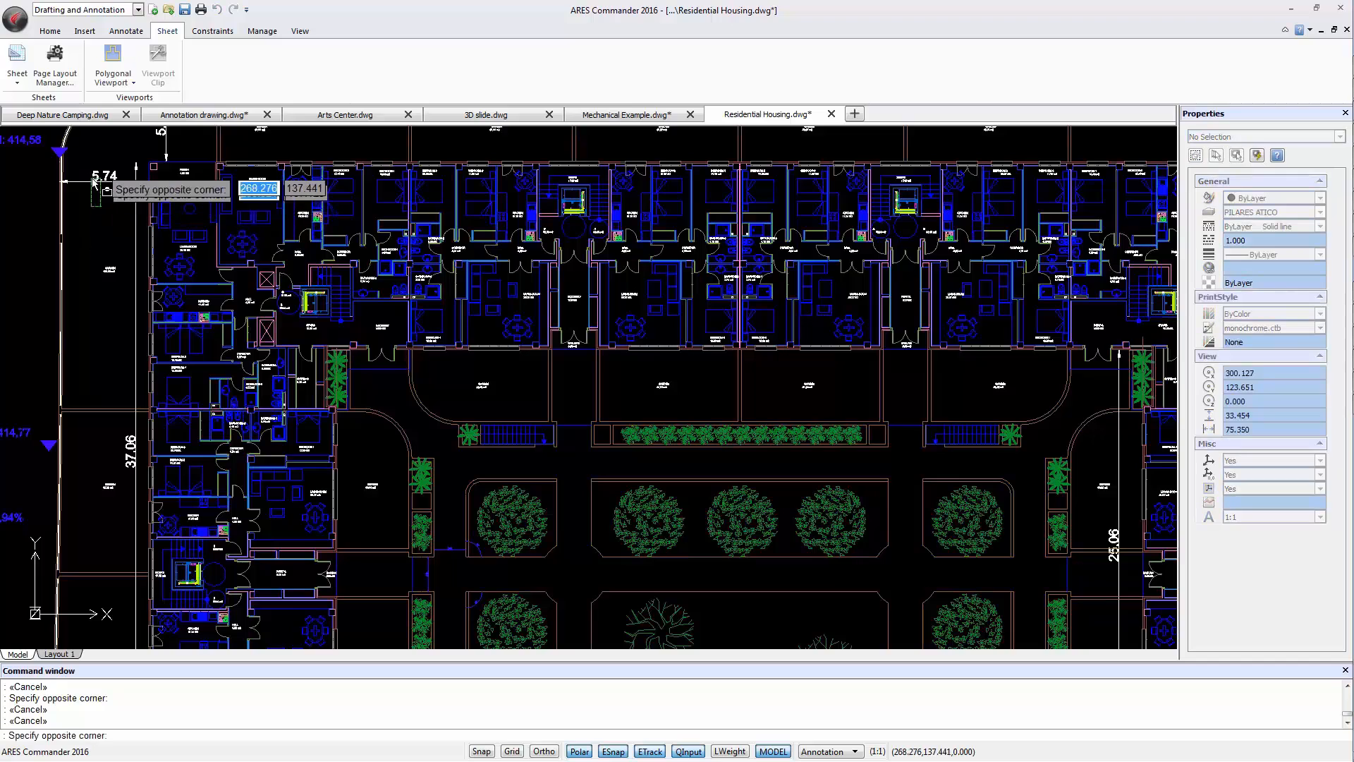
{"action": "left_click", "coordinate": [103, 177]}
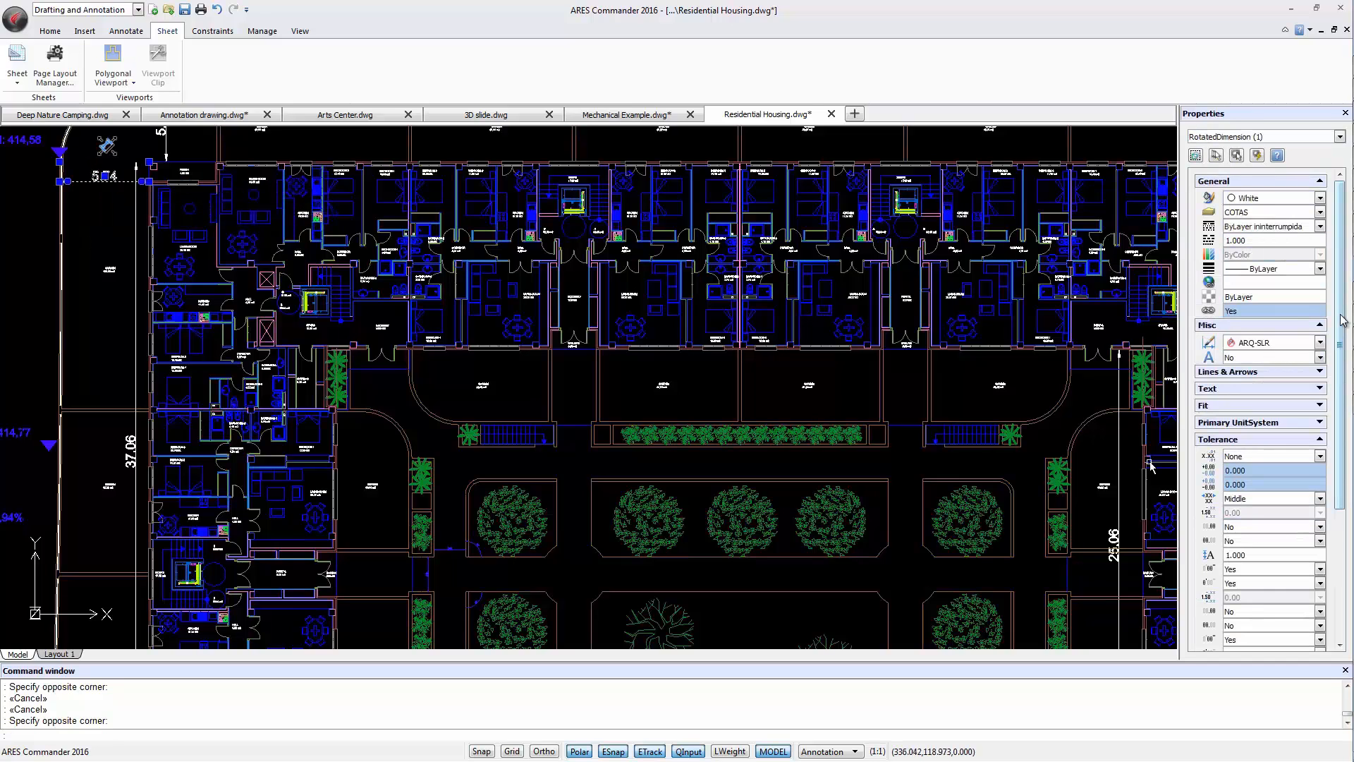
{"action": "scroll", "scroll_direction": "down", "scroll_amount": 3}
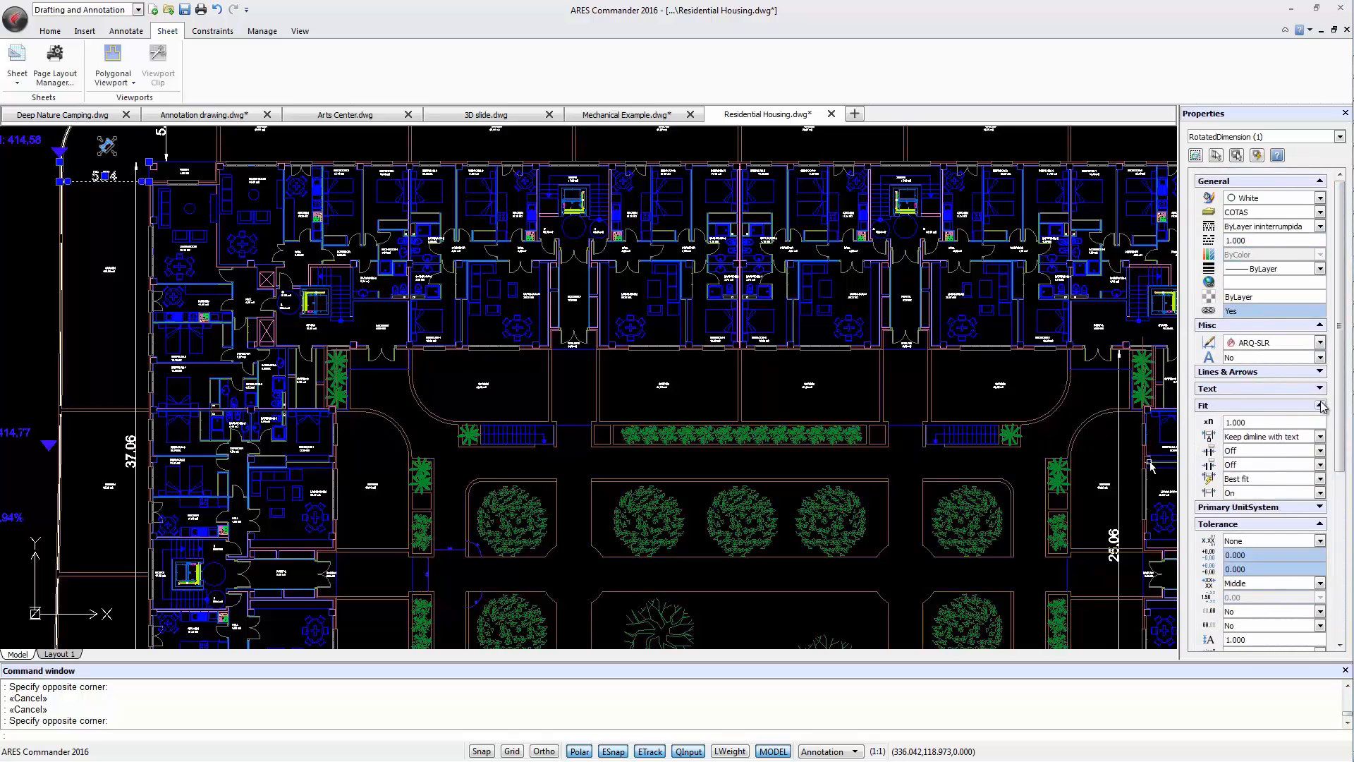
{"action": "left_click", "coordinate": [1320, 388]}
{"action": "type", "text": "language"}
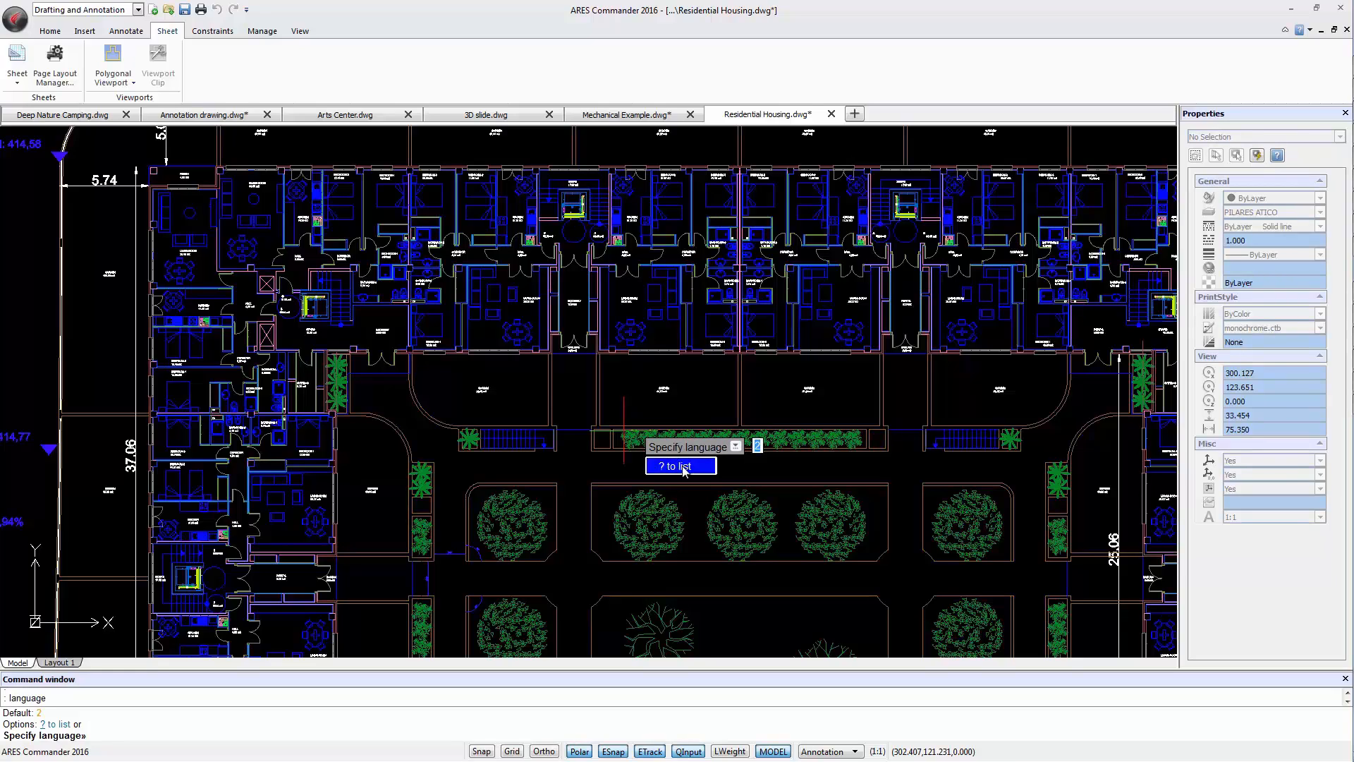
{"action": "left_click", "coordinate": [680, 465]}
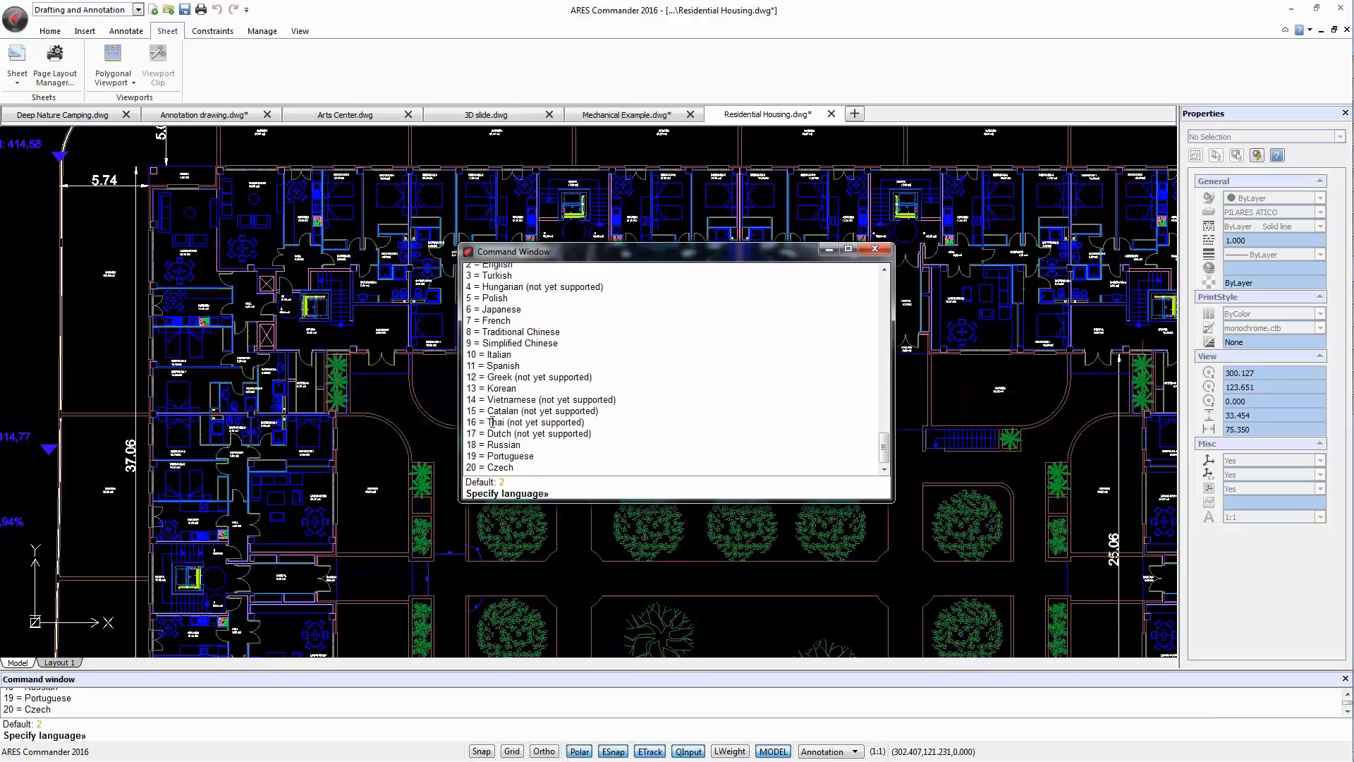
{"action": "mouse_move", "coordinate": [584, 490]}
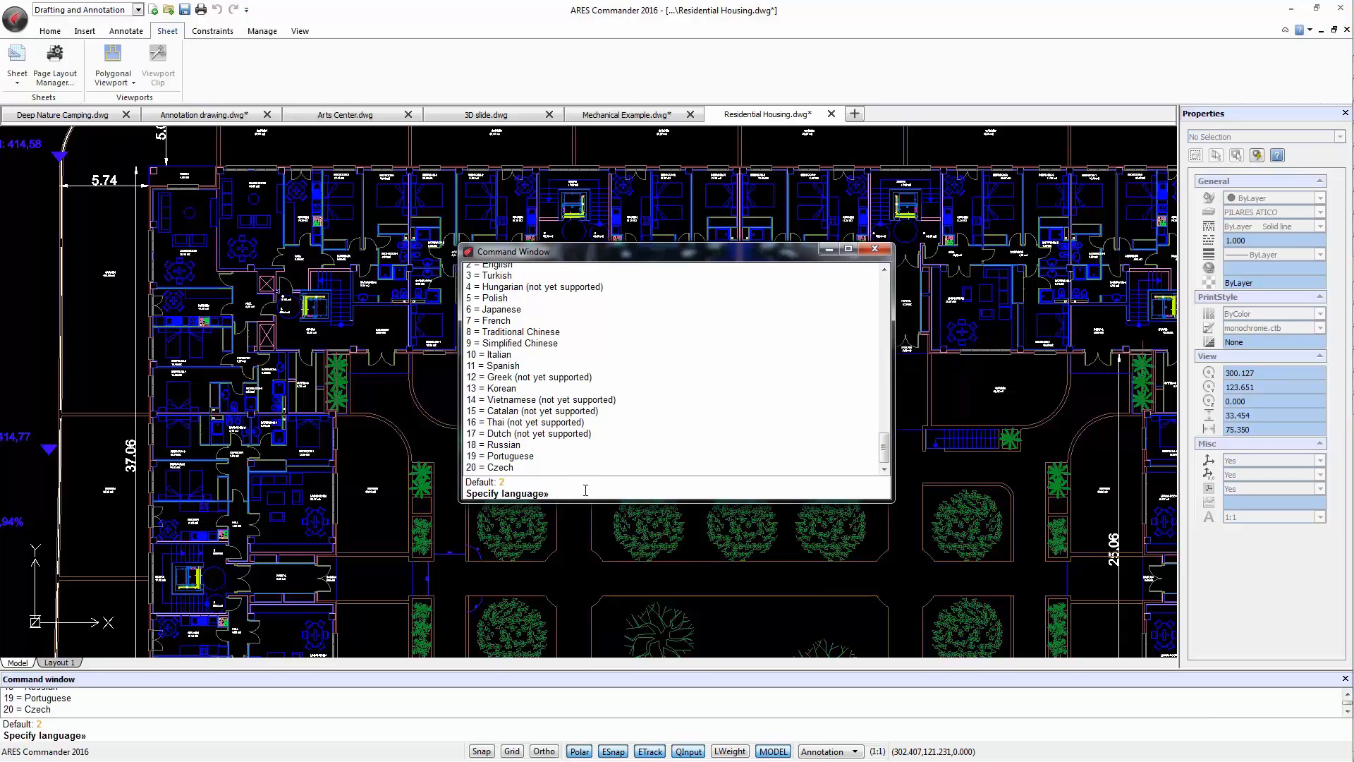
{"action": "left_click", "coordinate": [557, 493]}
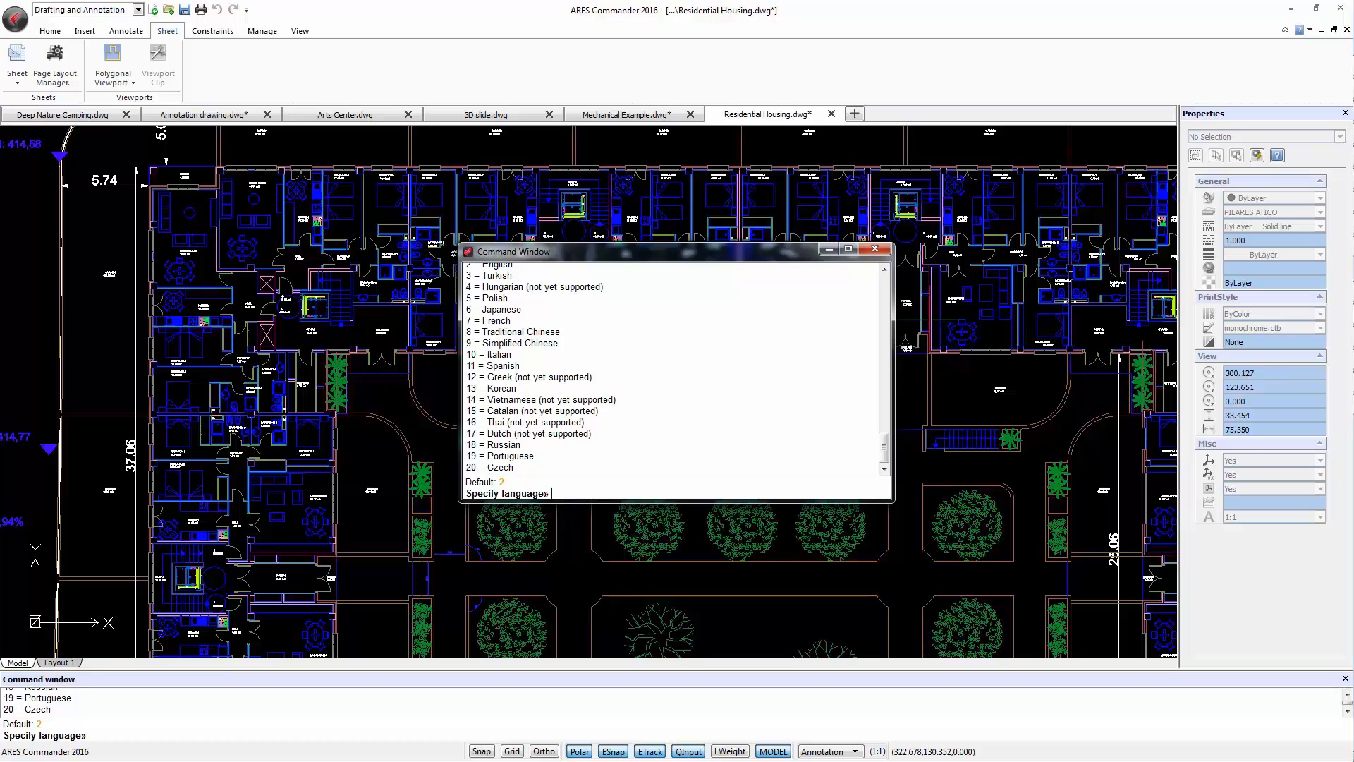
{"action": "left_click", "coordinate": [876, 249]}
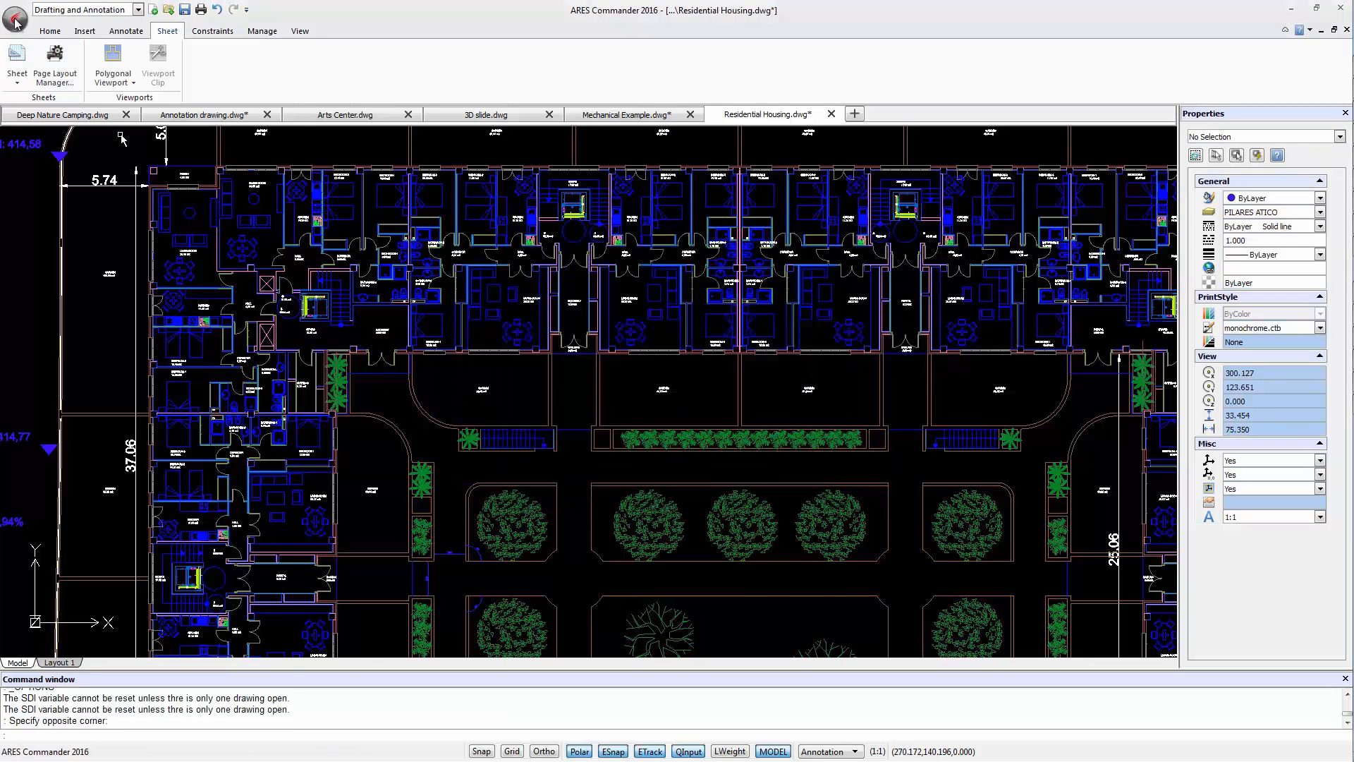
Step: Search the Options dialog for 'lang' and jump to 'Select language as:'
{"action": "left_click", "coordinate": [15, 12]}
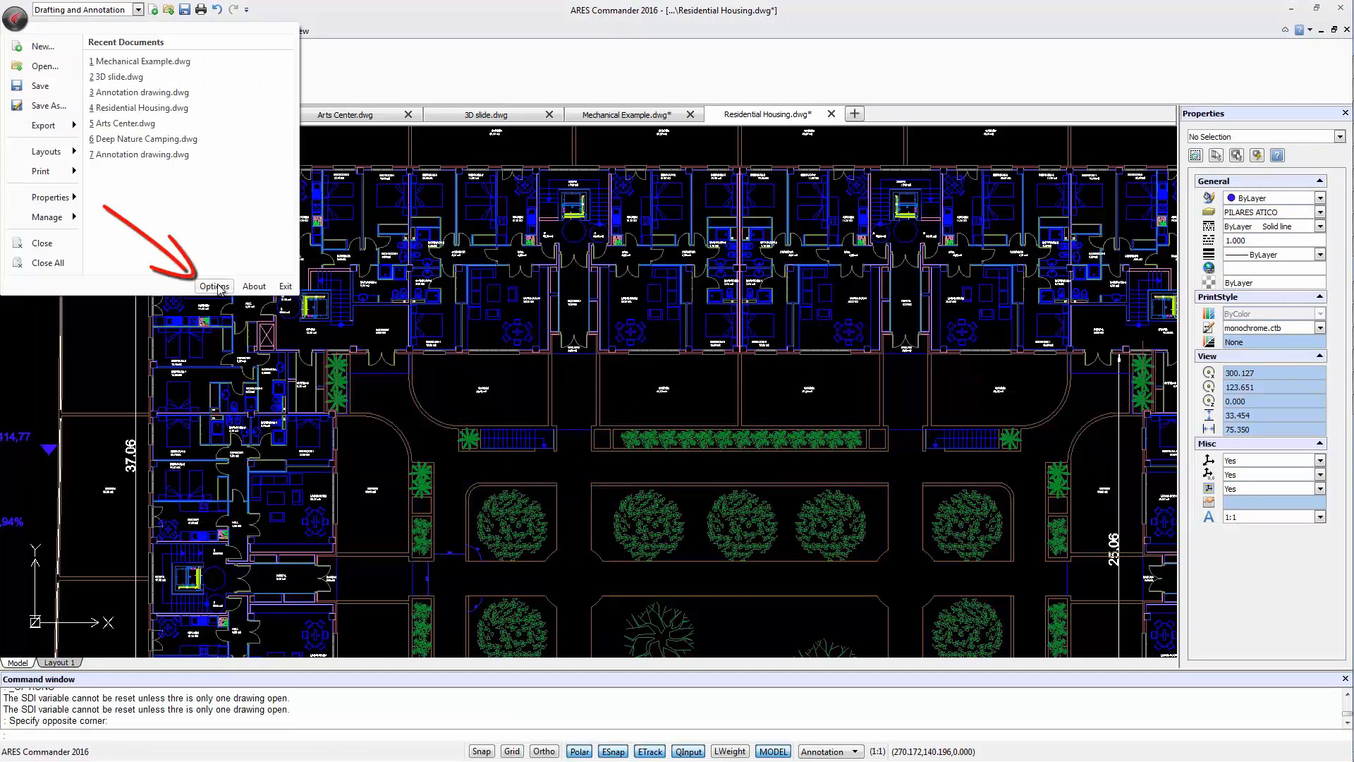
{"action": "left_click", "coordinate": [213, 286]}
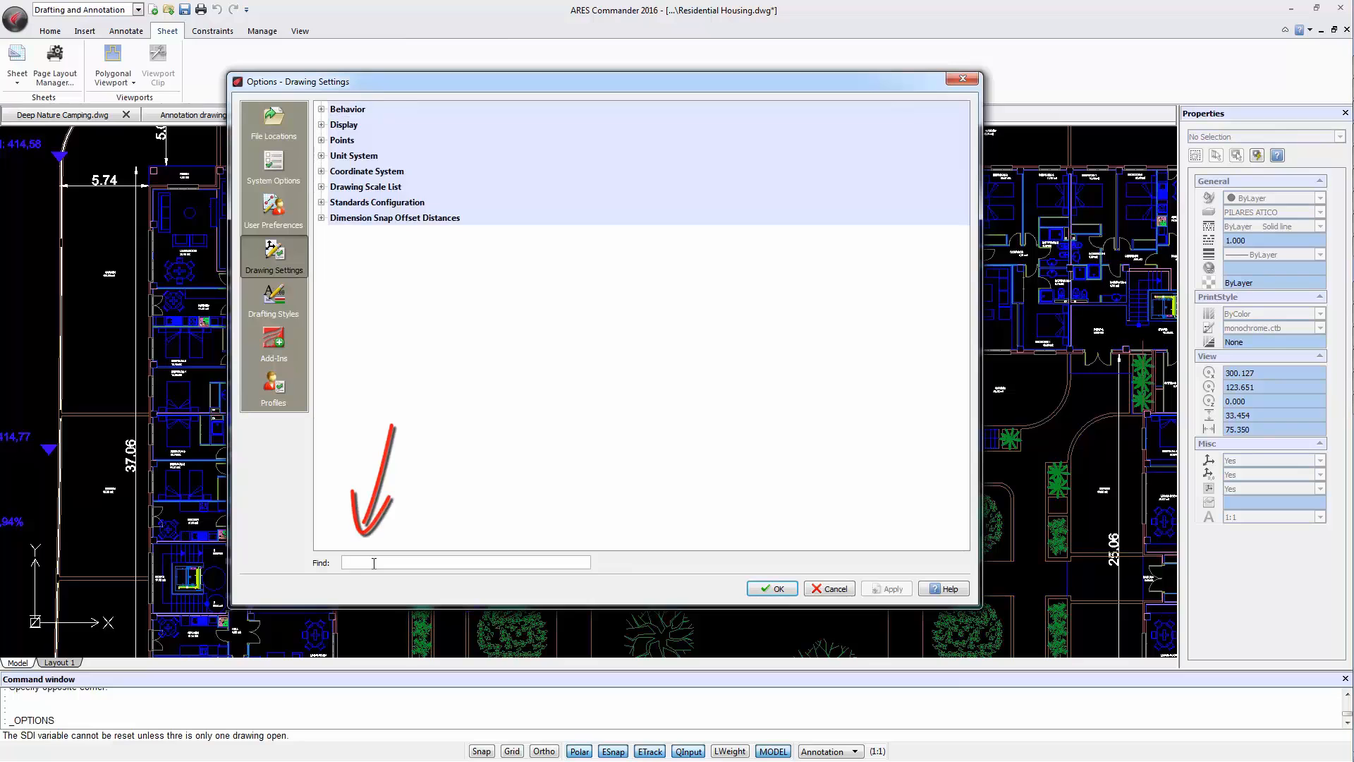
{"action": "type", "text": "lan"}
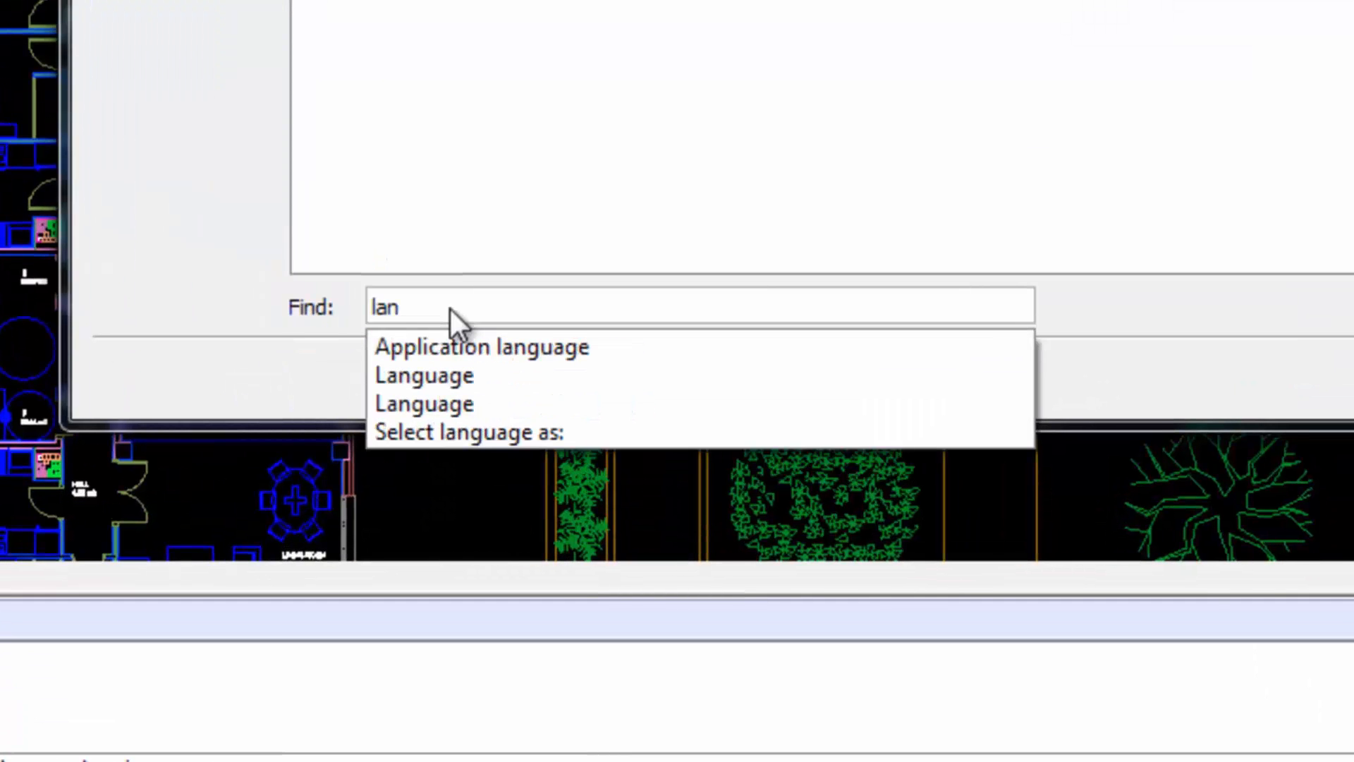
{"action": "type", "text": "g"}
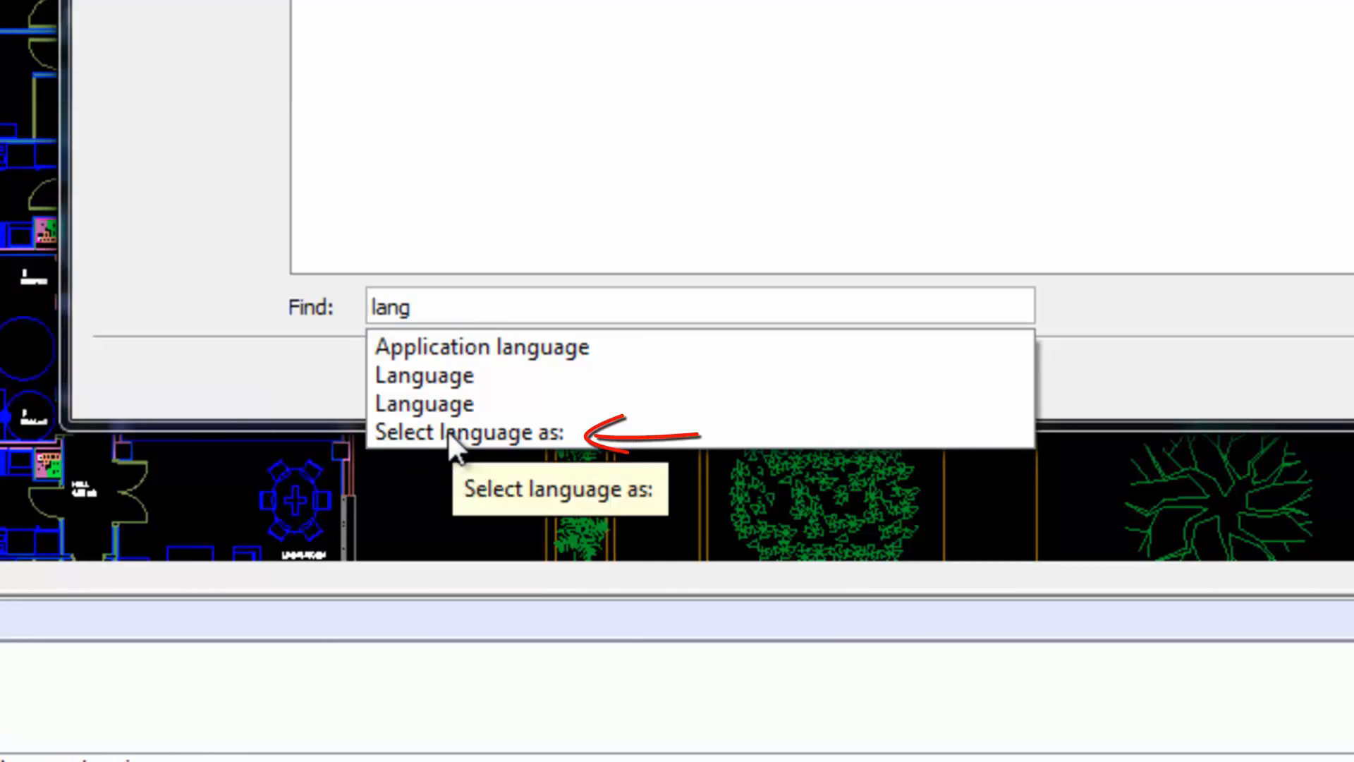
{"action": "left_click", "coordinate": [470, 432]}
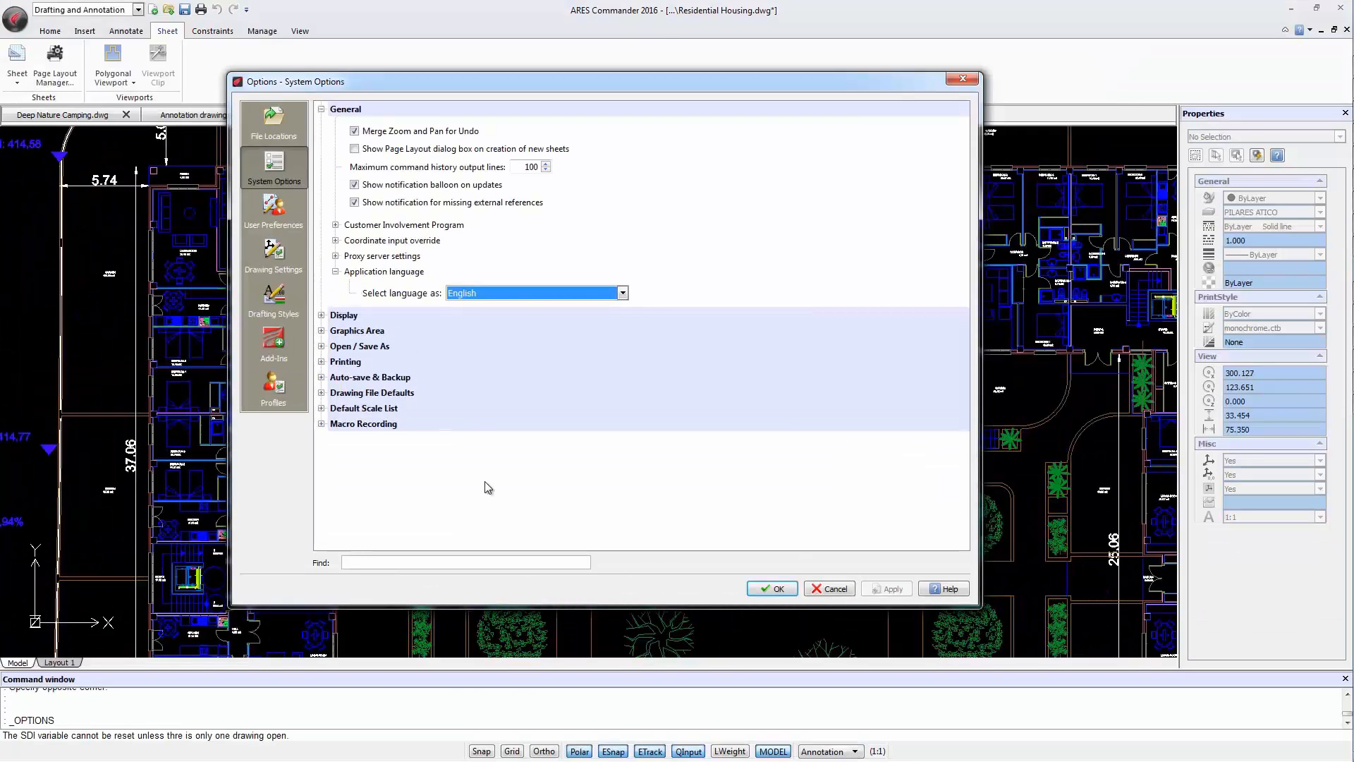
{"action": "mouse_move", "coordinate": [569, 294]}
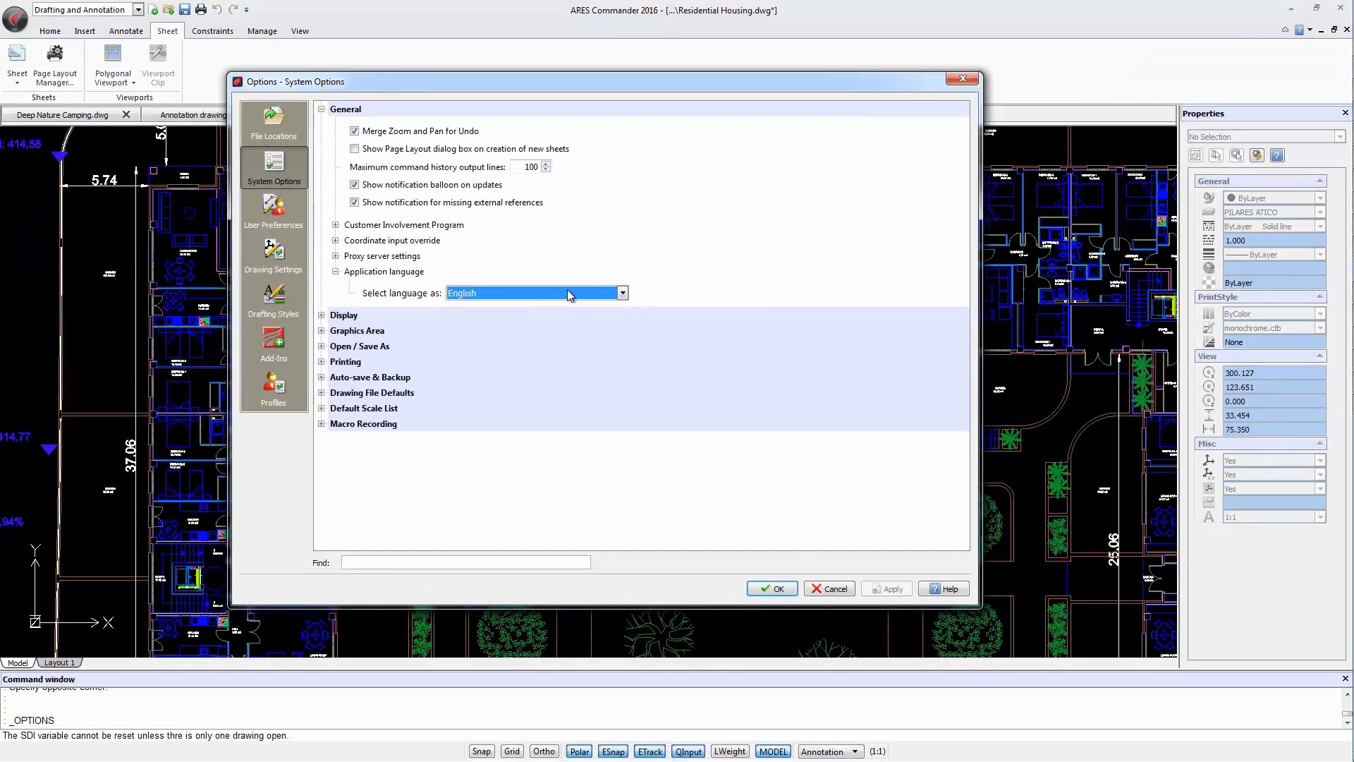
Step: Choose Spanish as the application language and apply it
{"action": "left_click", "coordinate": [621, 293]}
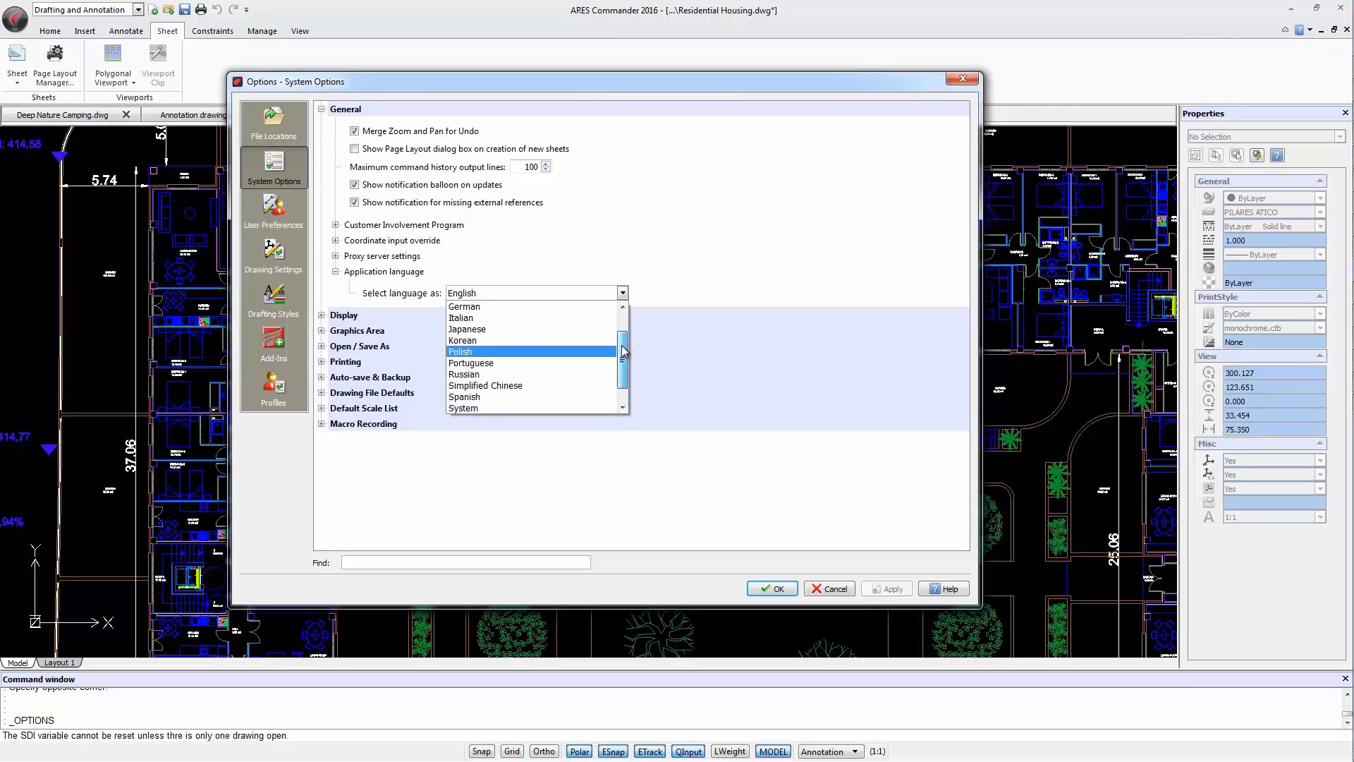
{"action": "left_click", "coordinate": [465, 396]}
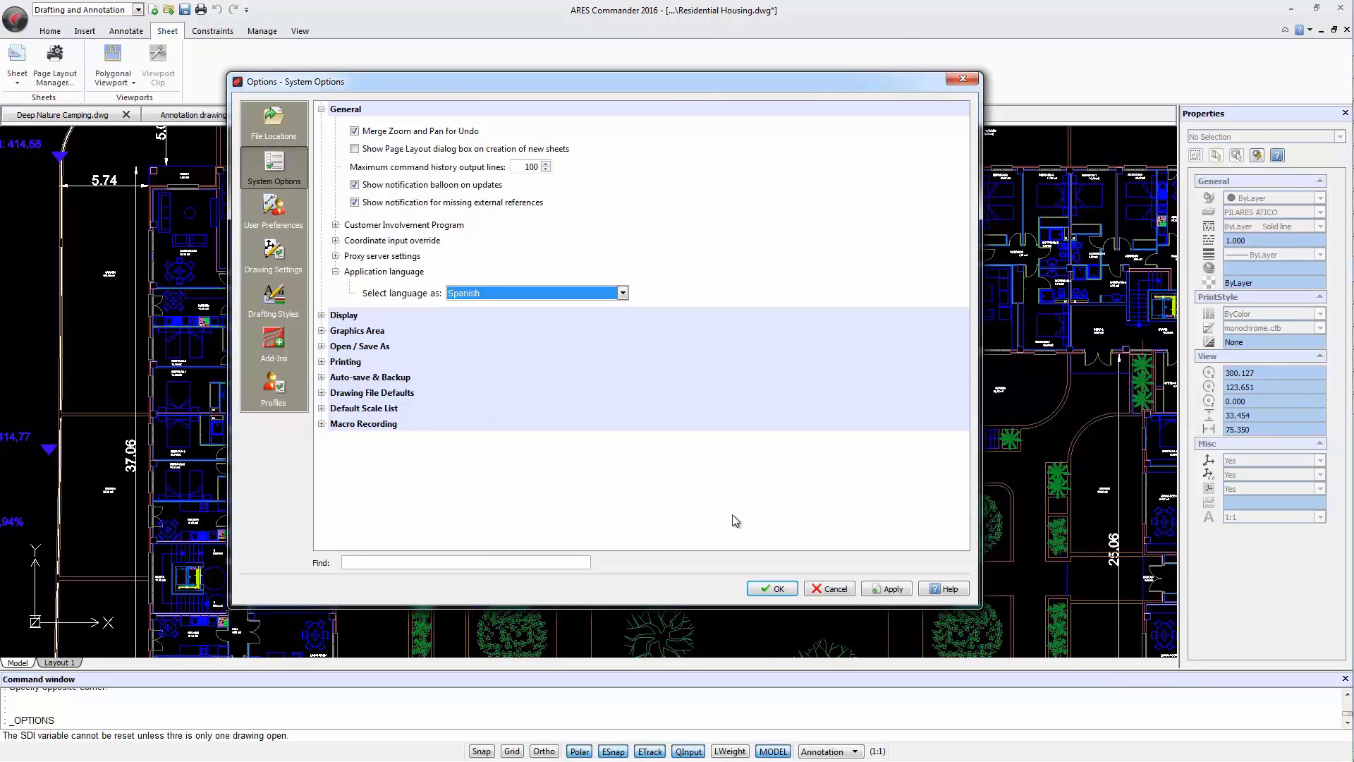
{"action": "left_click", "coordinate": [888, 589]}
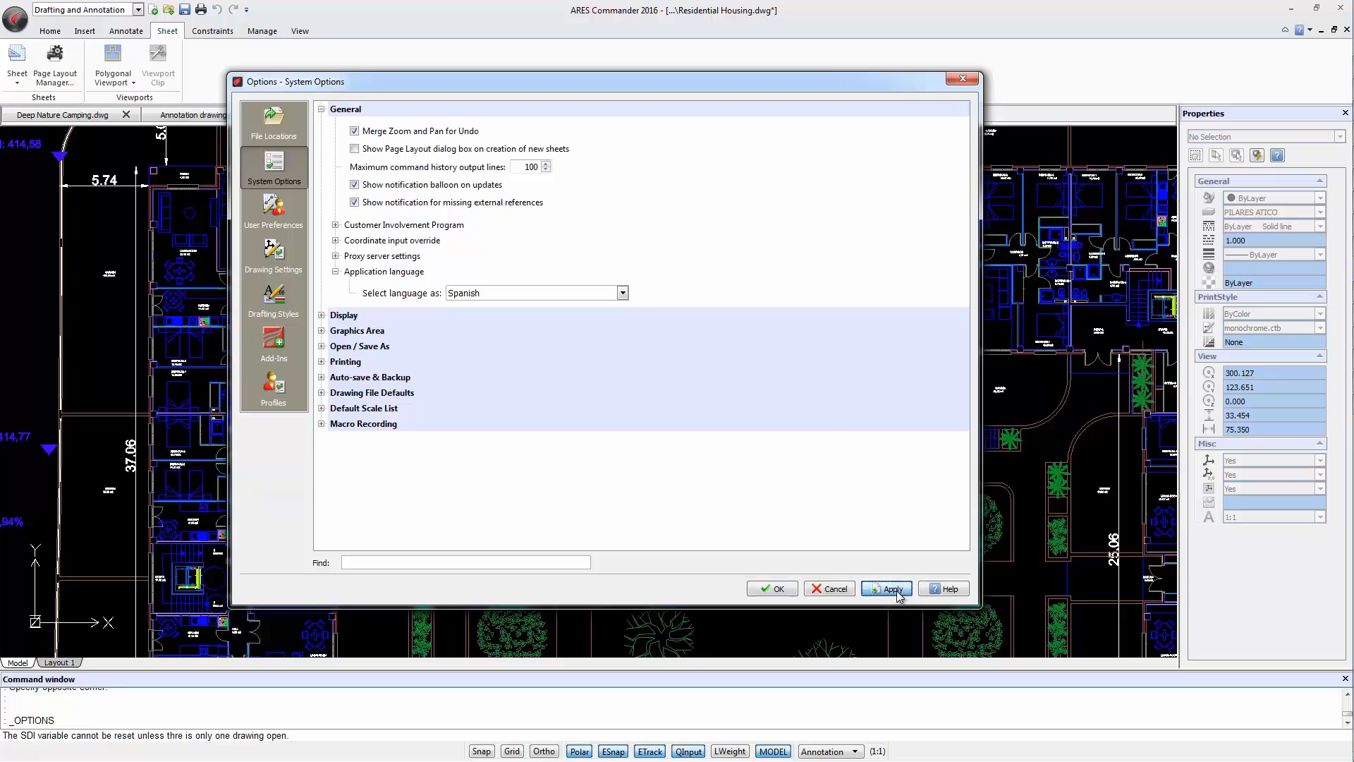
{"action": "left_click", "coordinate": [886, 589]}
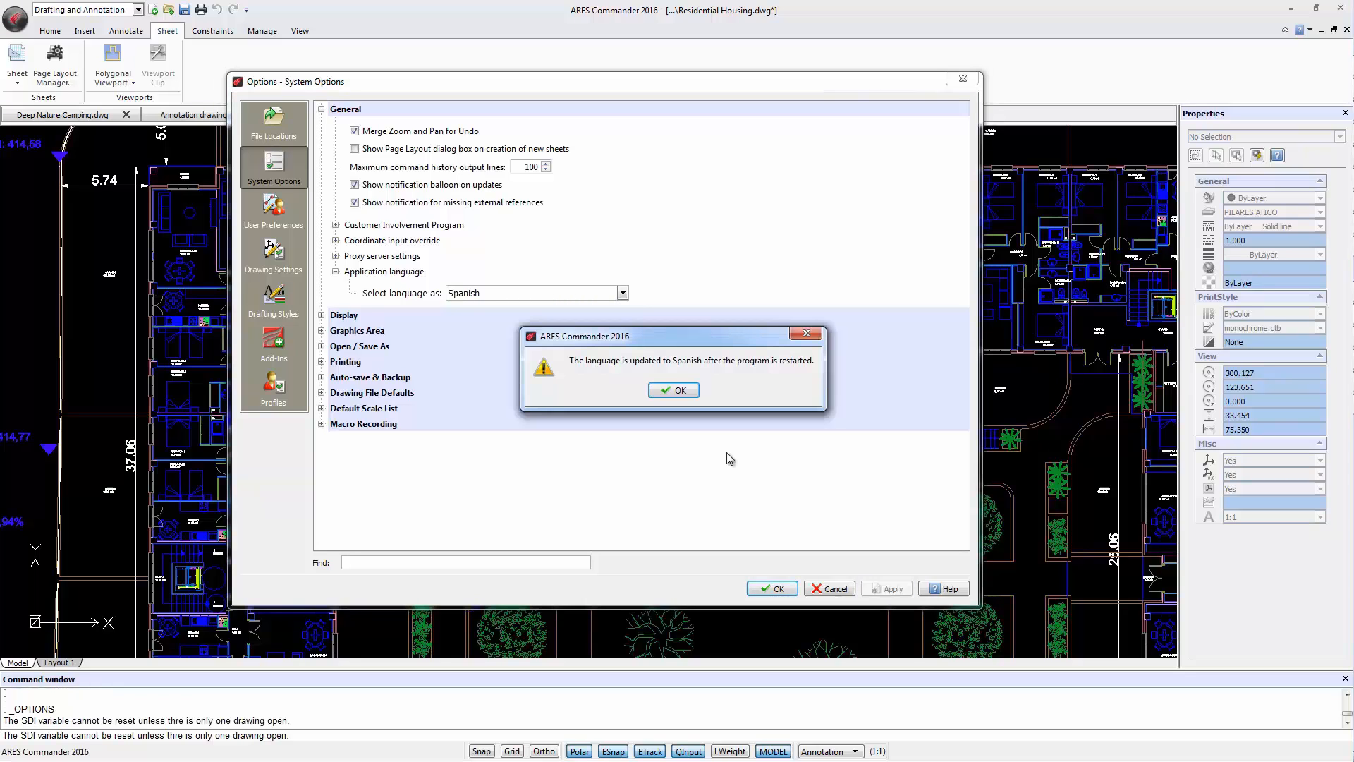